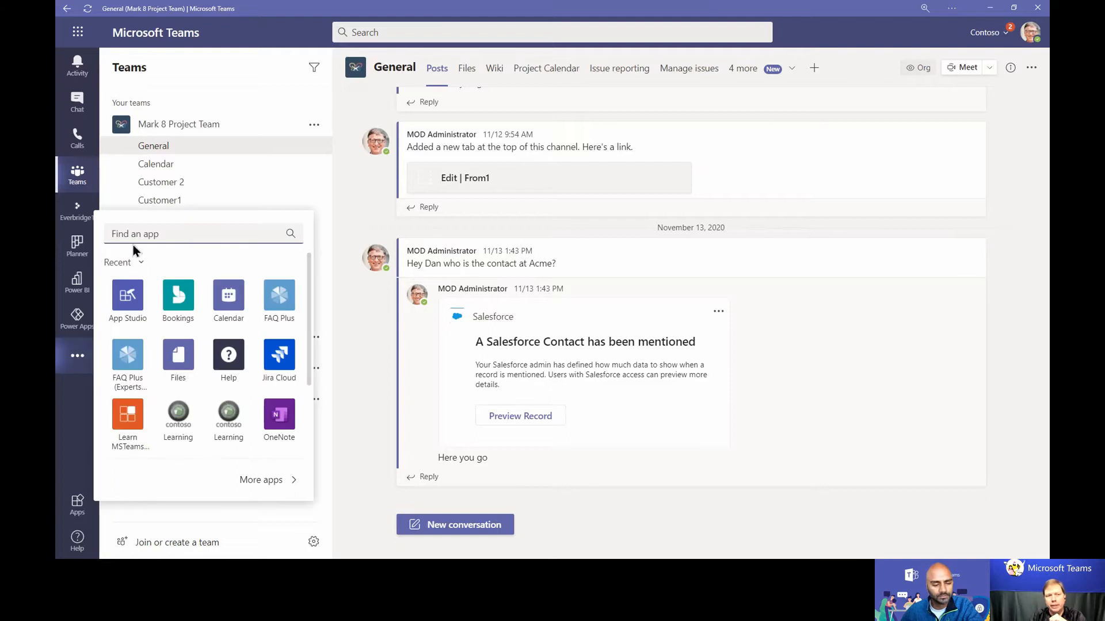
# Search the added apps for 'poll' before returning to the Mark 8 Project Team General channel
pyautogui.write('poll')
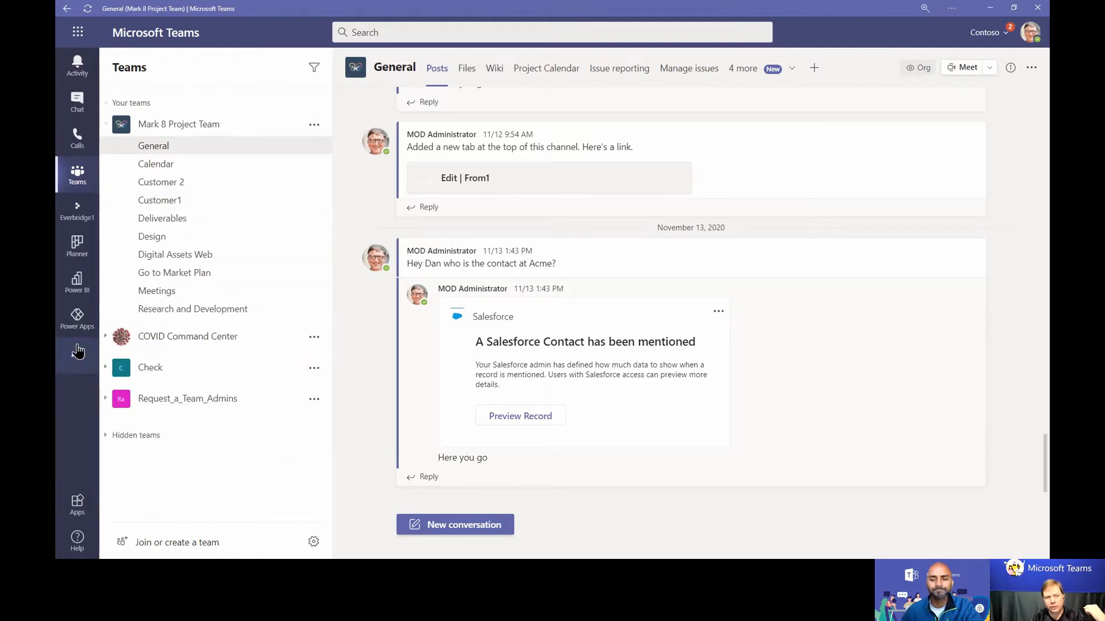
pyautogui.moveTo(77, 321)
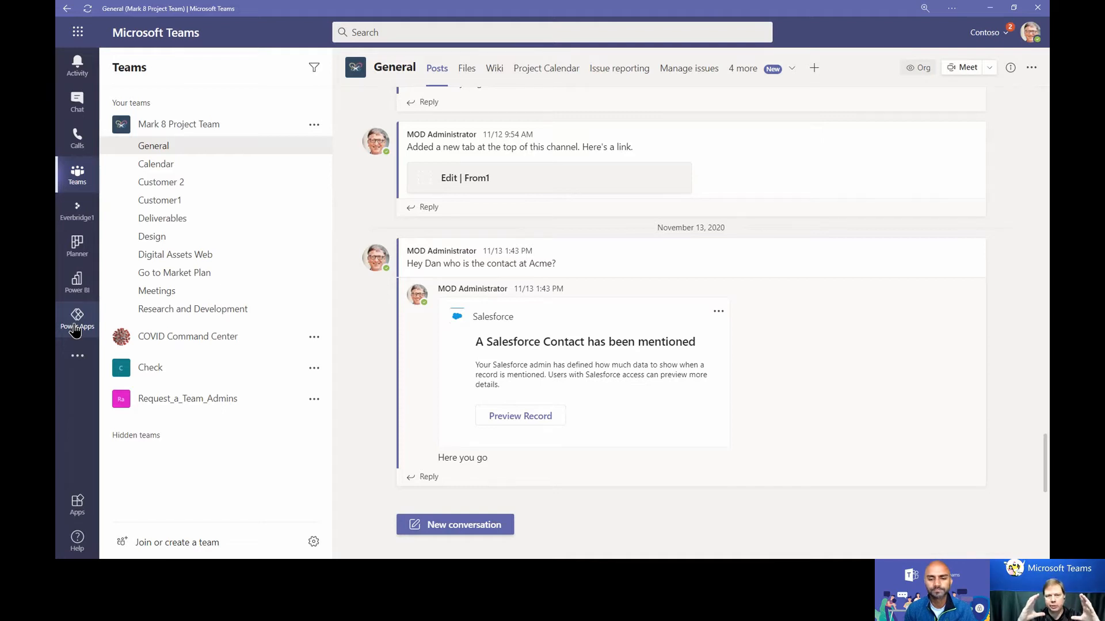
# Bring up the Power Apps Home tab listing recent apps like Manage issues and Issue reporting
pyautogui.click(77, 318)
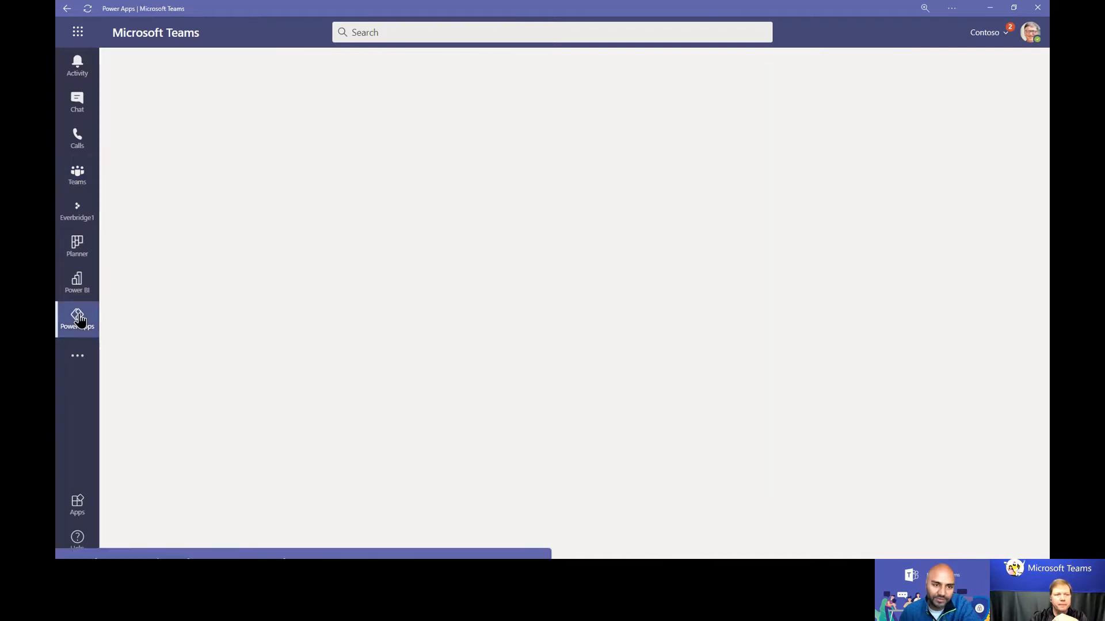
pyautogui.click(77, 318)
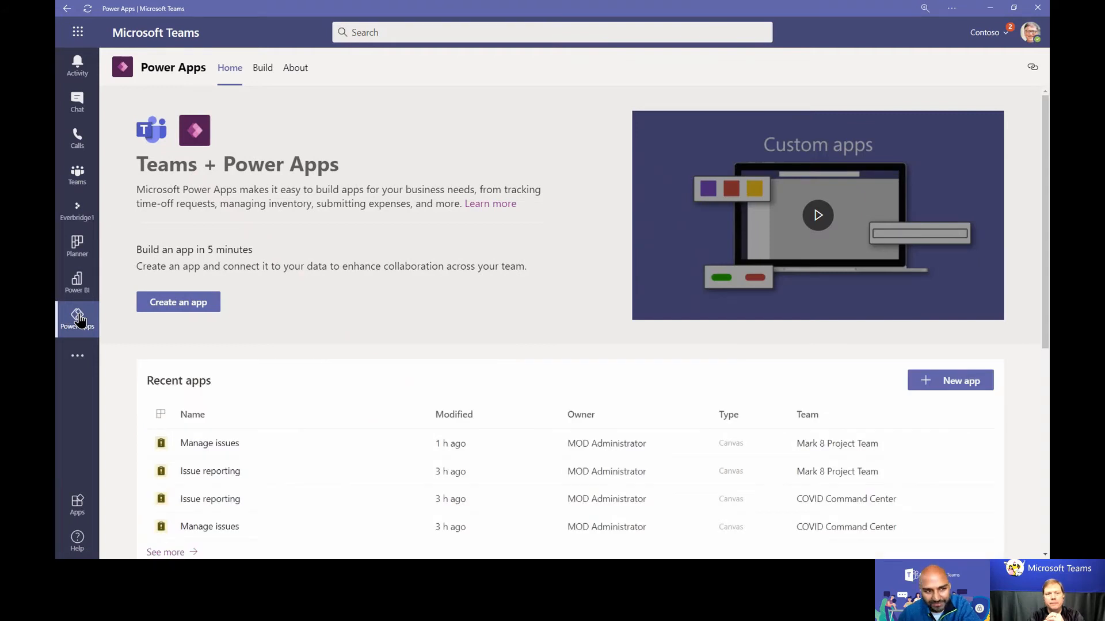
pyautogui.moveTo(422, 112)
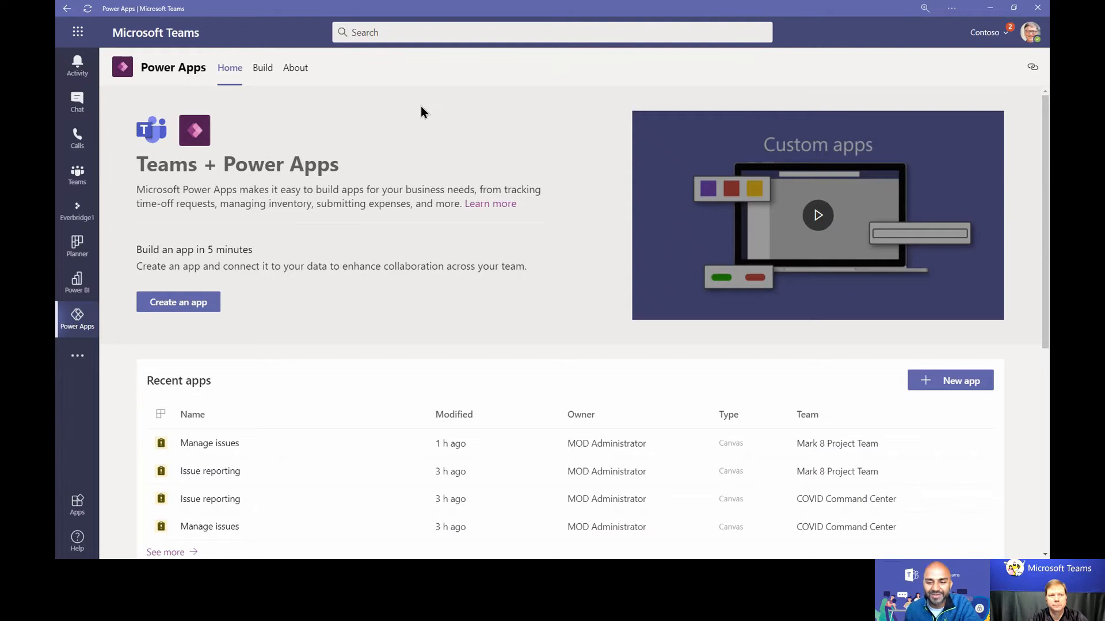
pyautogui.moveTo(491, 114)
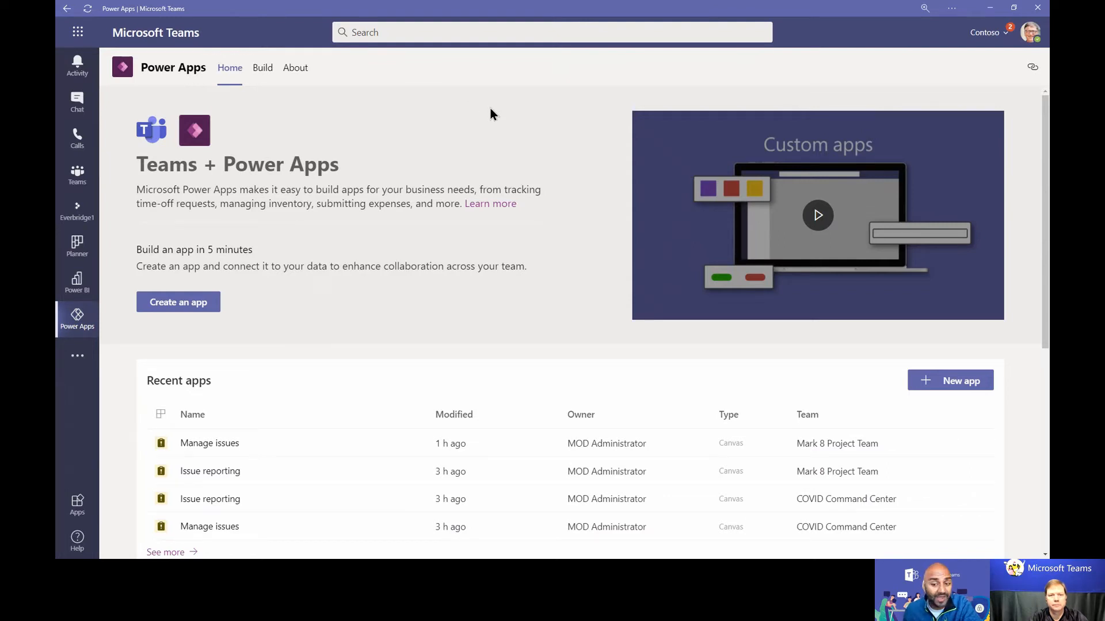
pyautogui.moveTo(485, 145)
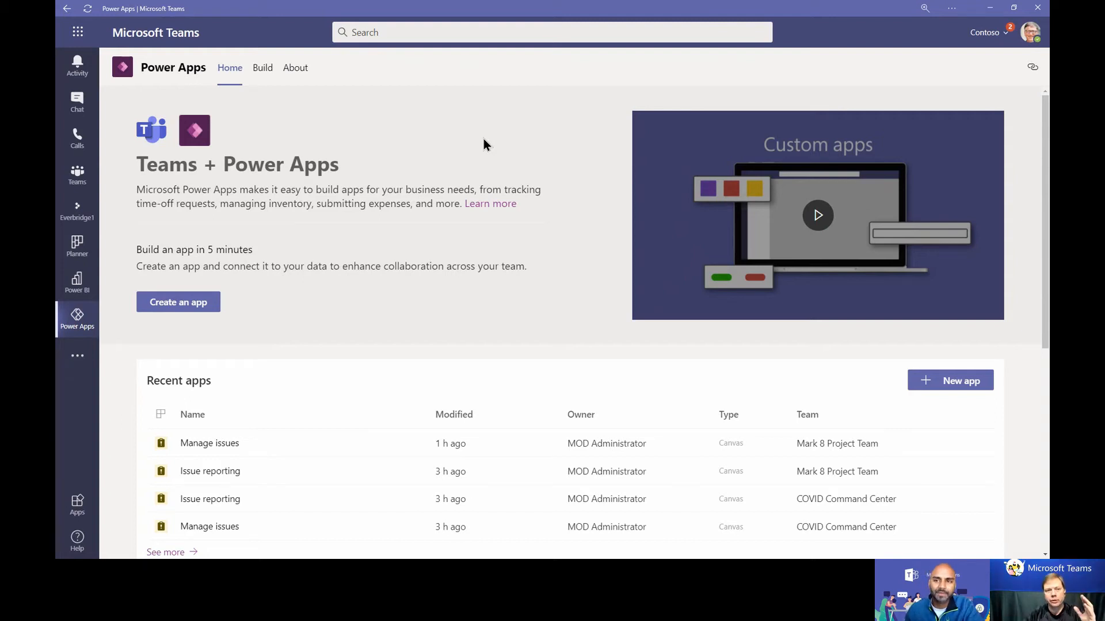
pyautogui.moveTo(332, 168)
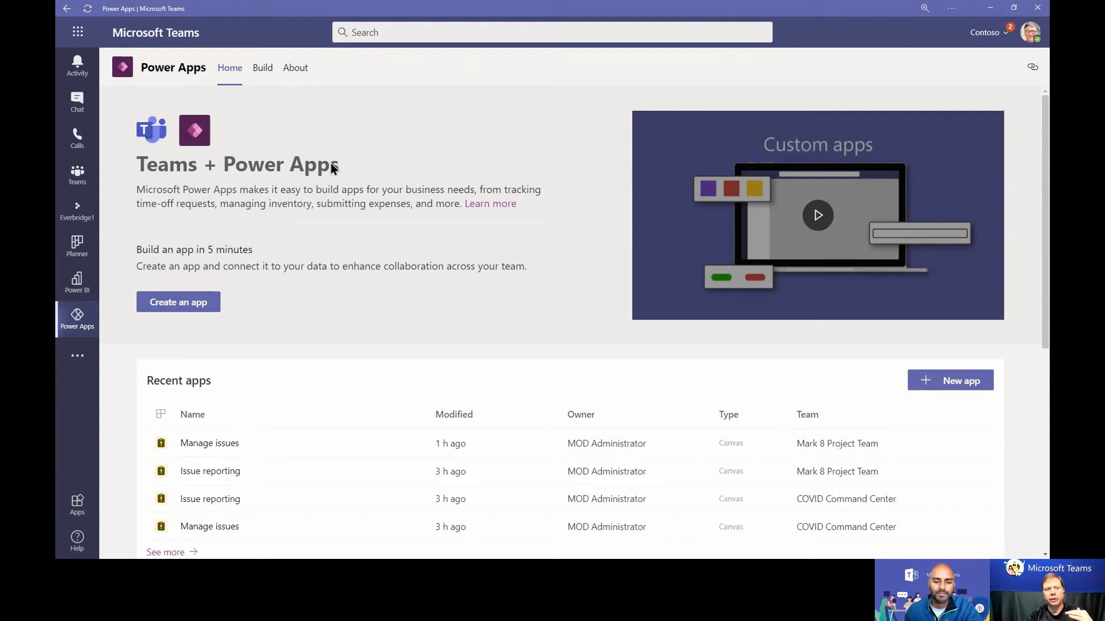
pyautogui.scroll(-3)
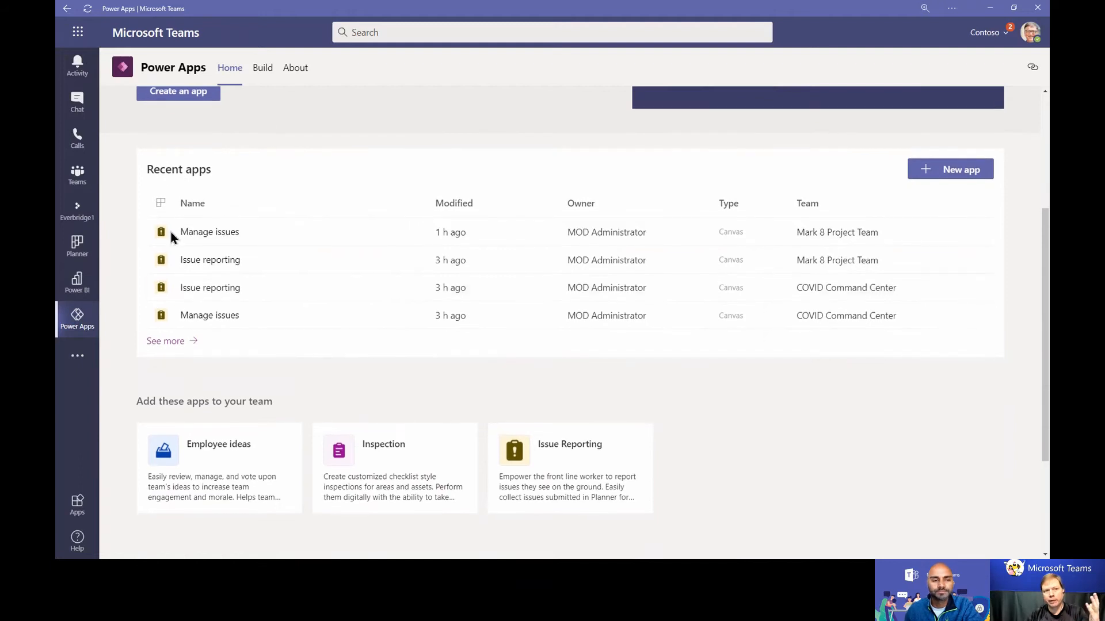
pyautogui.moveTo(532, 316)
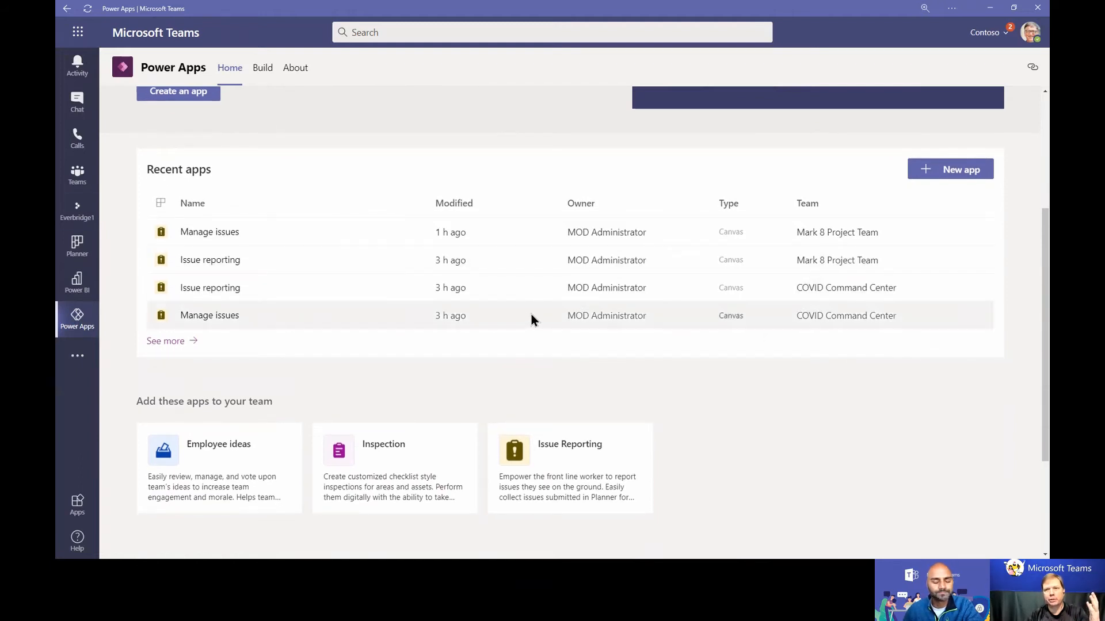
pyautogui.scroll(3)
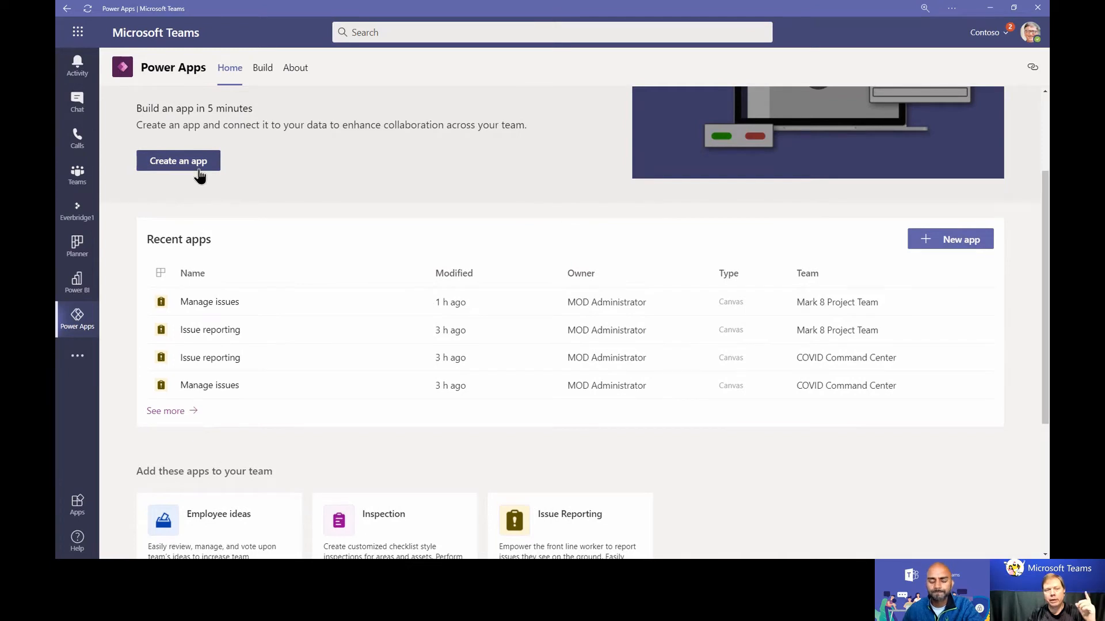
pyautogui.scroll(-3)
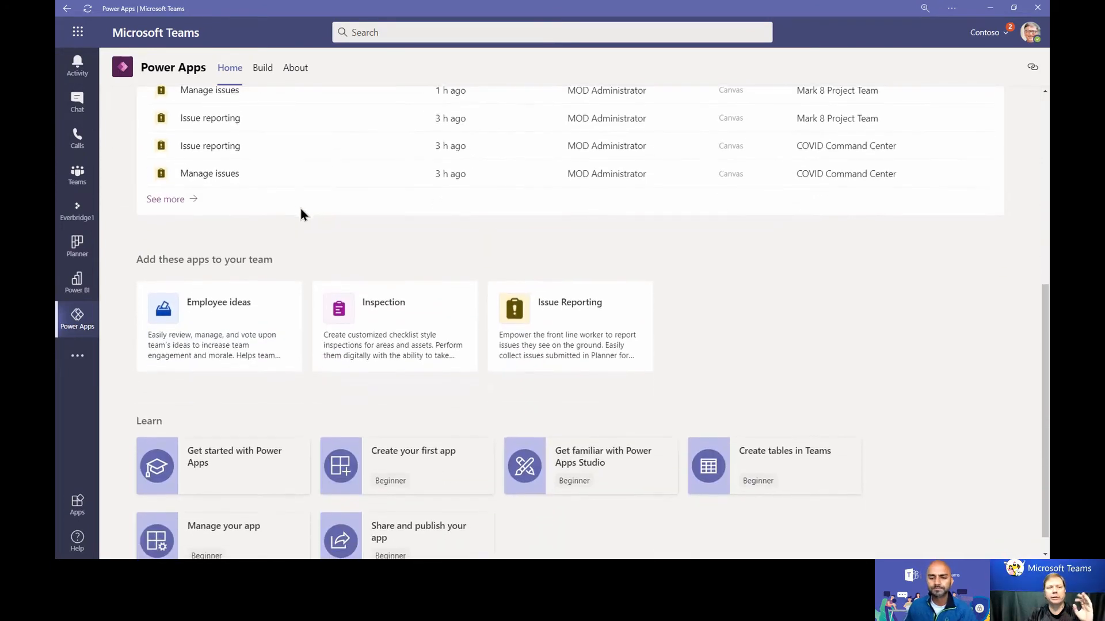
pyautogui.moveTo(387, 222)
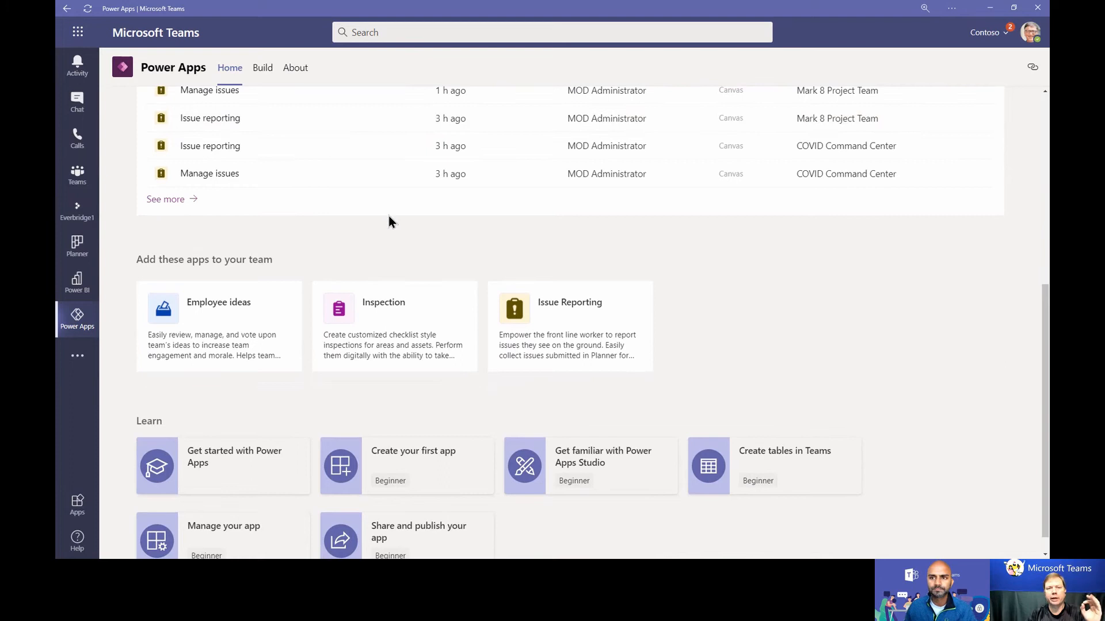
pyautogui.moveTo(234, 280)
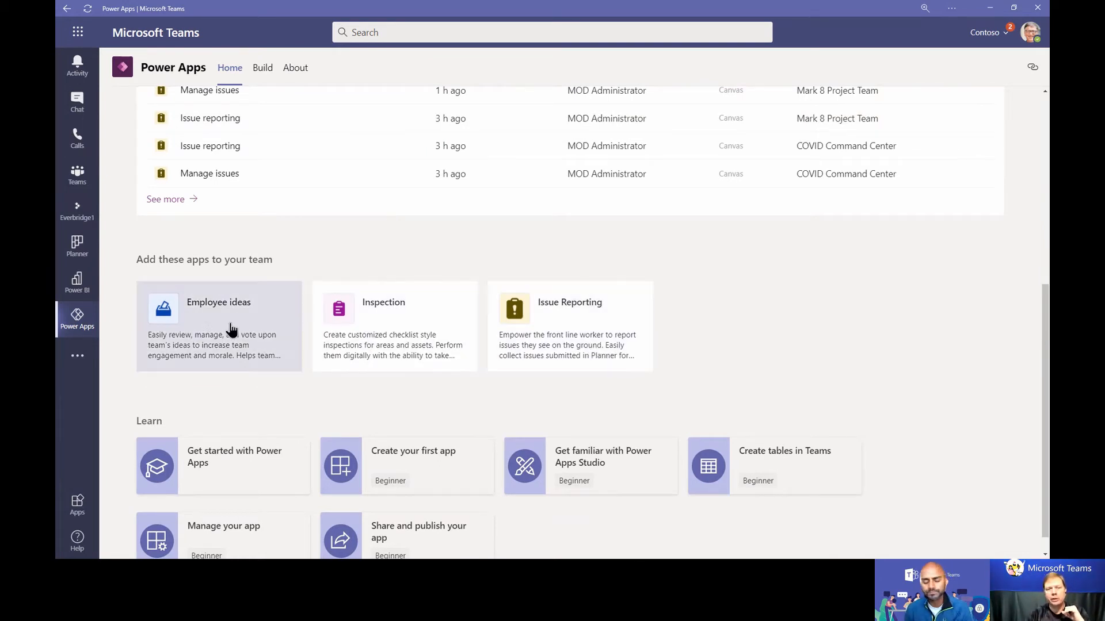
pyautogui.moveTo(620, 345)
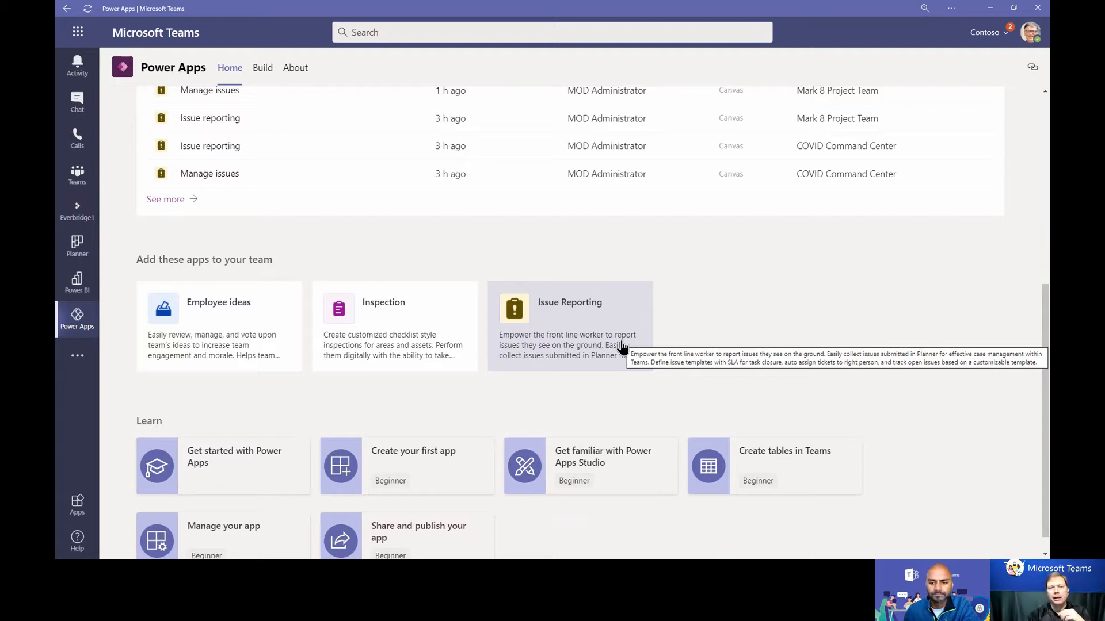
# Scroll the Power Apps Home page down to the templates and Learn resources sections
pyautogui.scroll(-3)
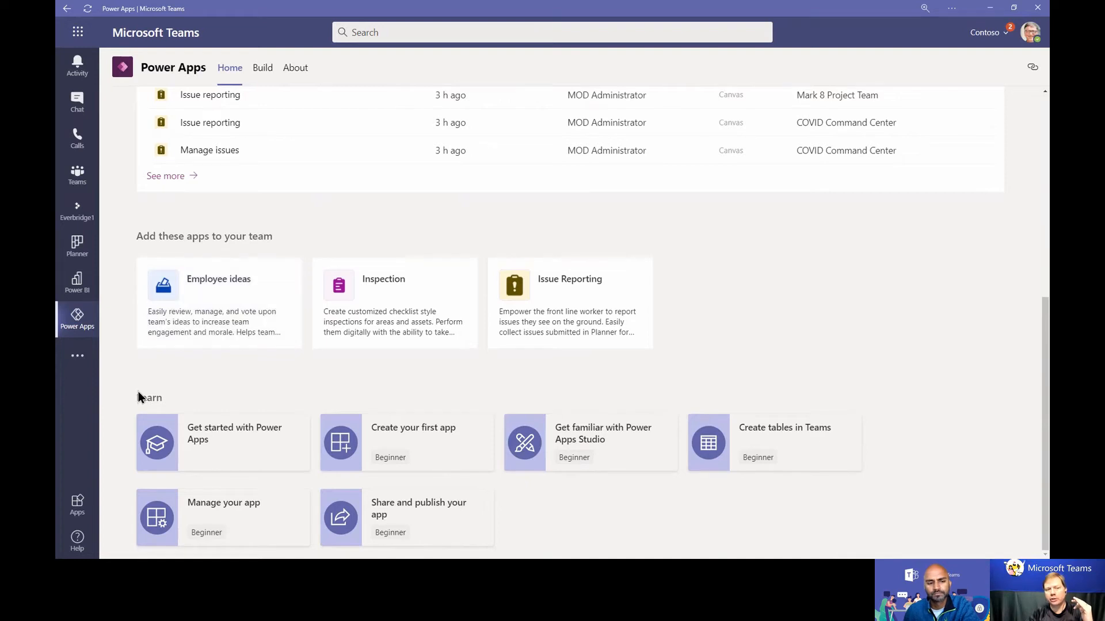
pyautogui.moveTo(97, 465)
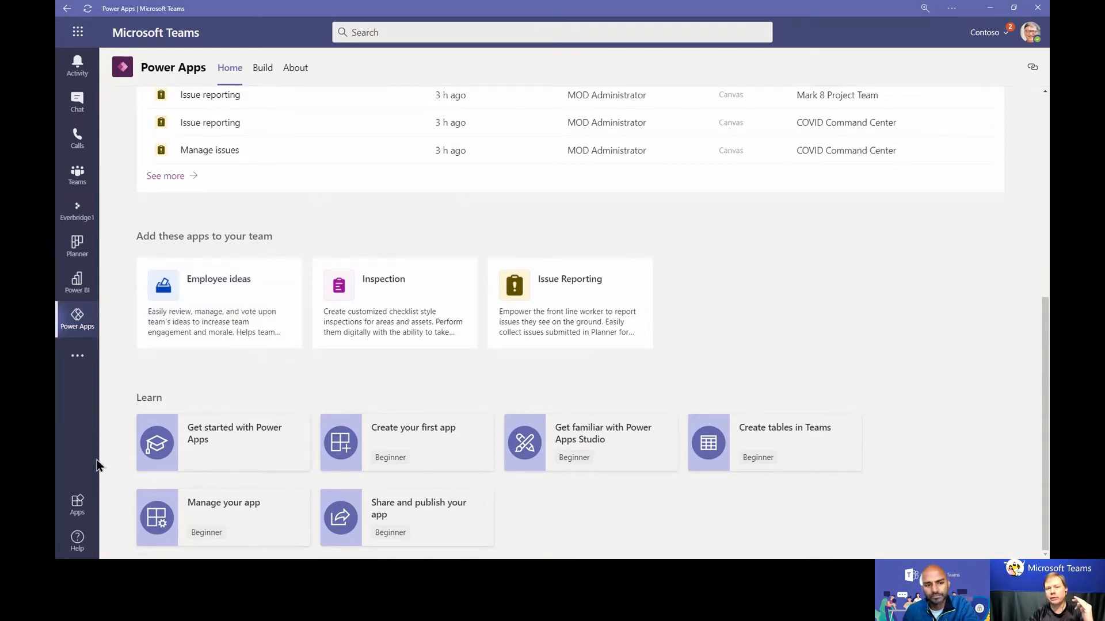
pyautogui.moveTo(784, 328)
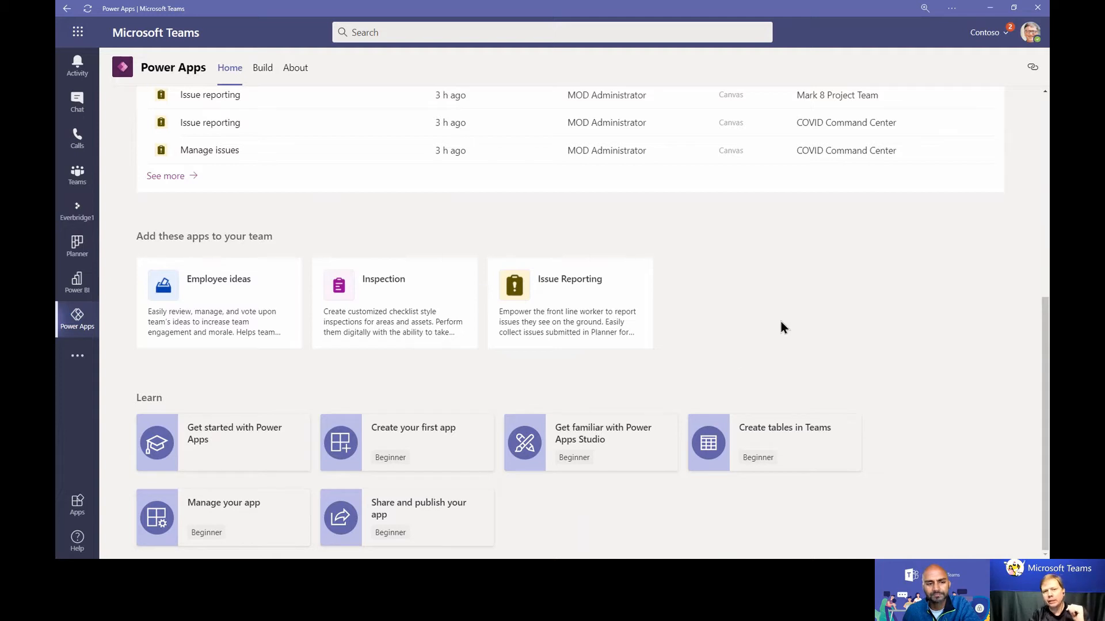
pyautogui.moveTo(491, 281)
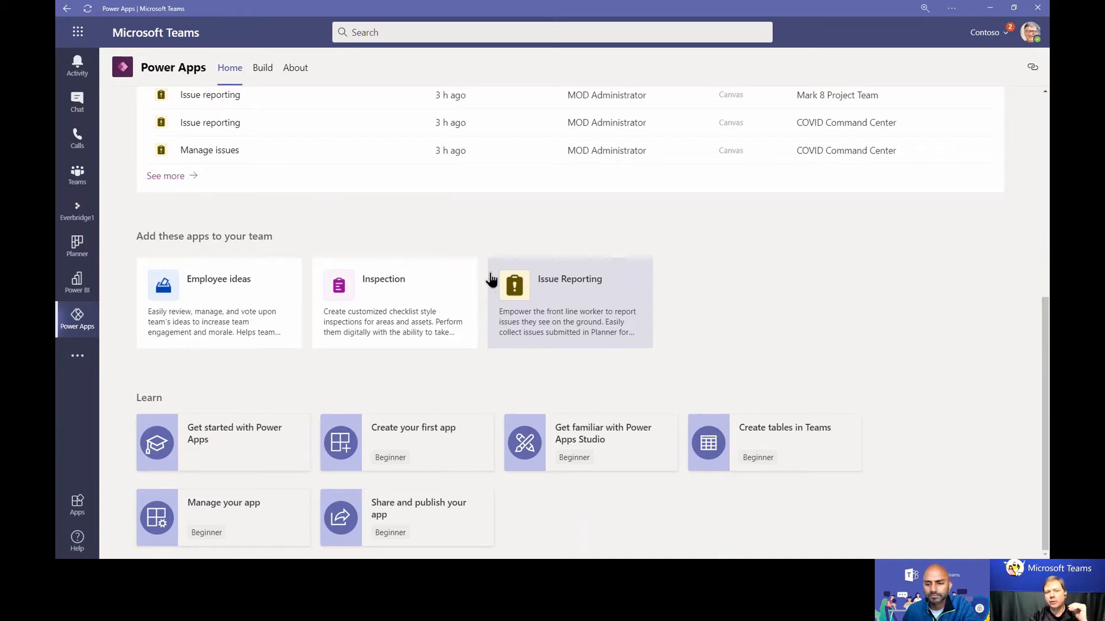
pyautogui.moveTo(564, 321)
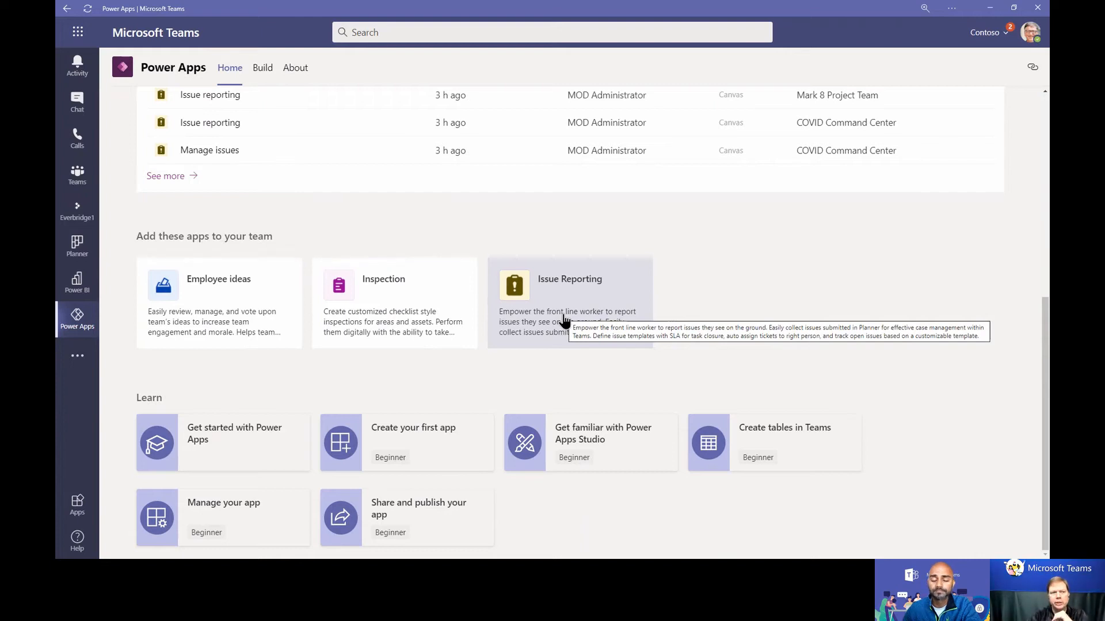
pyautogui.moveTo(77, 137)
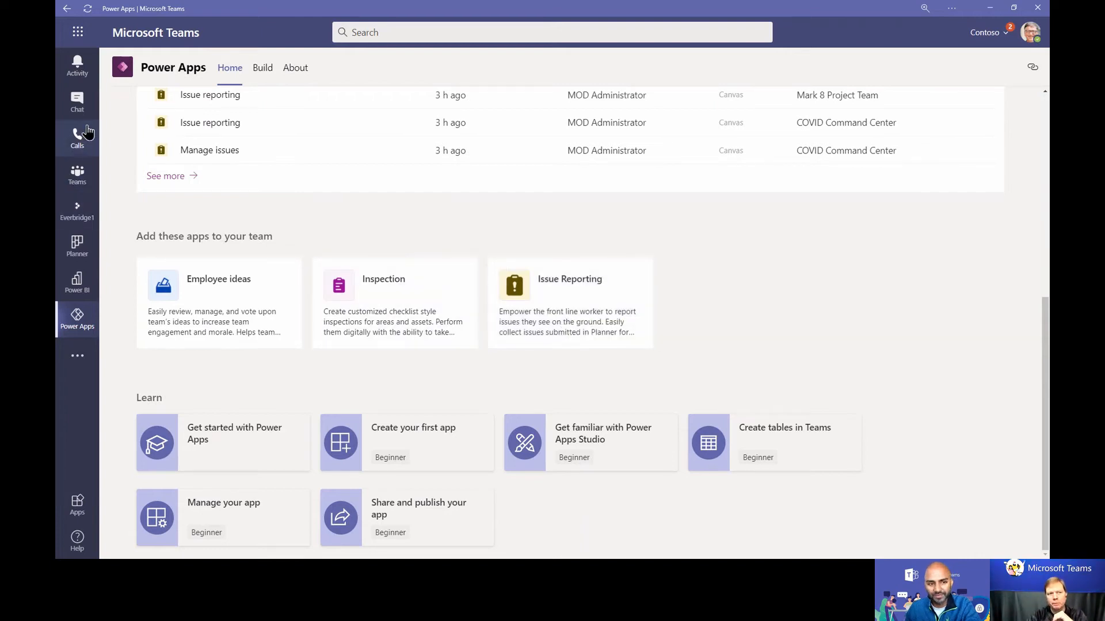
pyautogui.moveTo(714, 276)
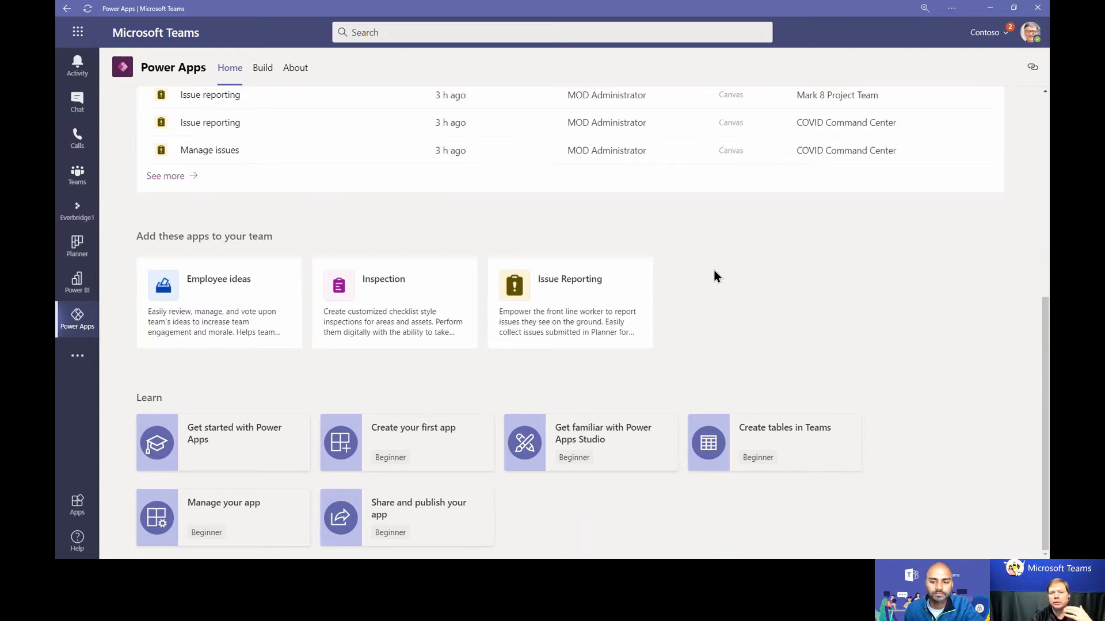
pyautogui.moveTo(675, 287)
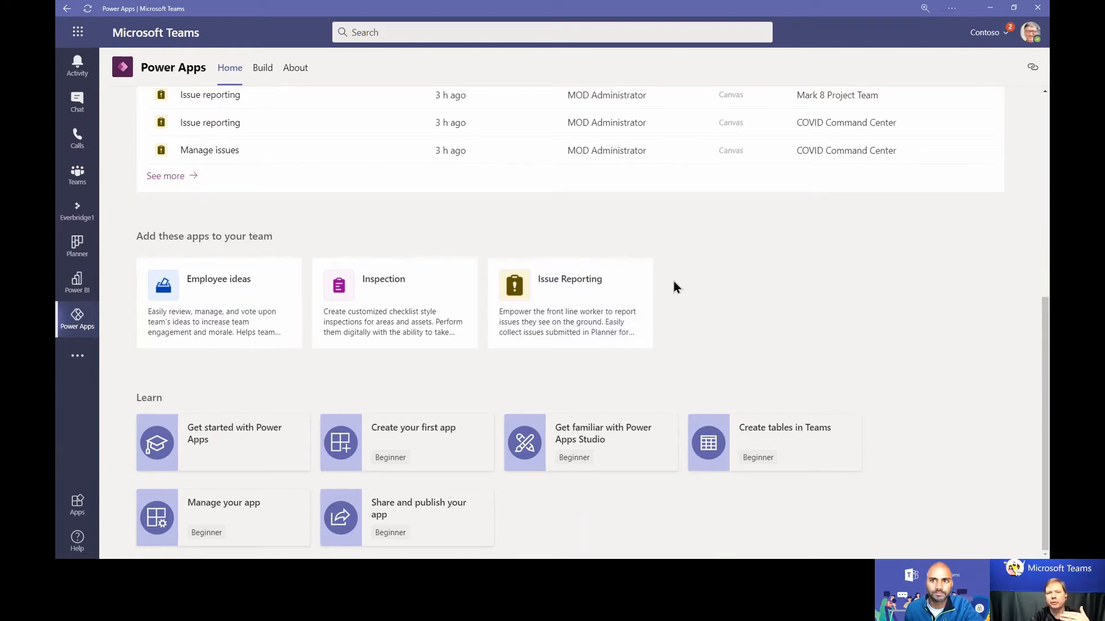
pyautogui.moveTo(77, 174)
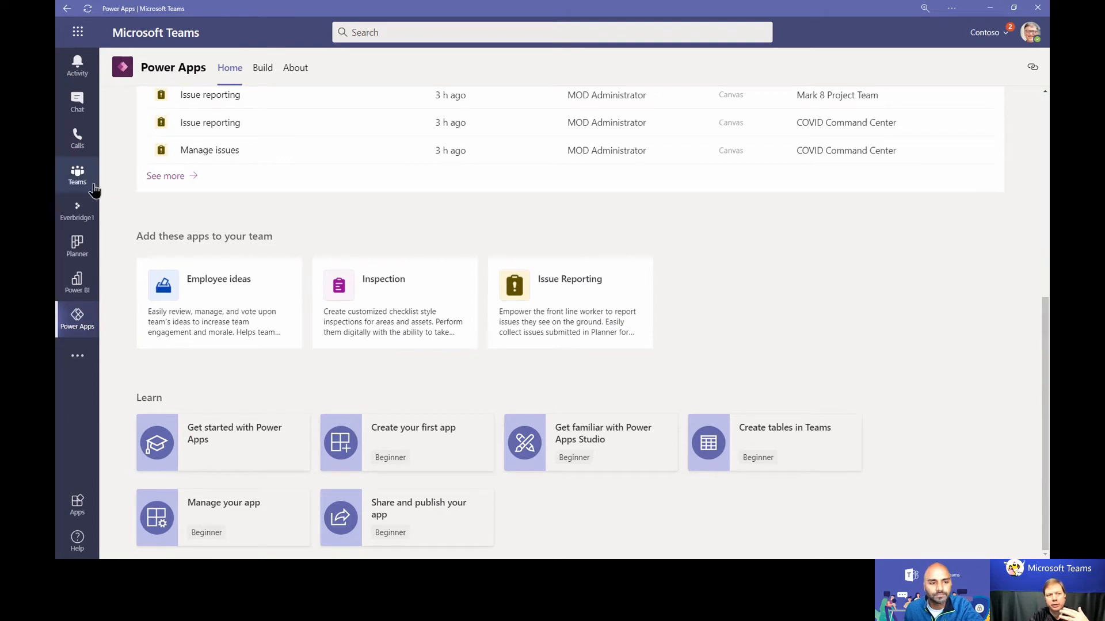
# Return to the Teams list and the Mark 8 Project Team General channel
pyautogui.click(77, 174)
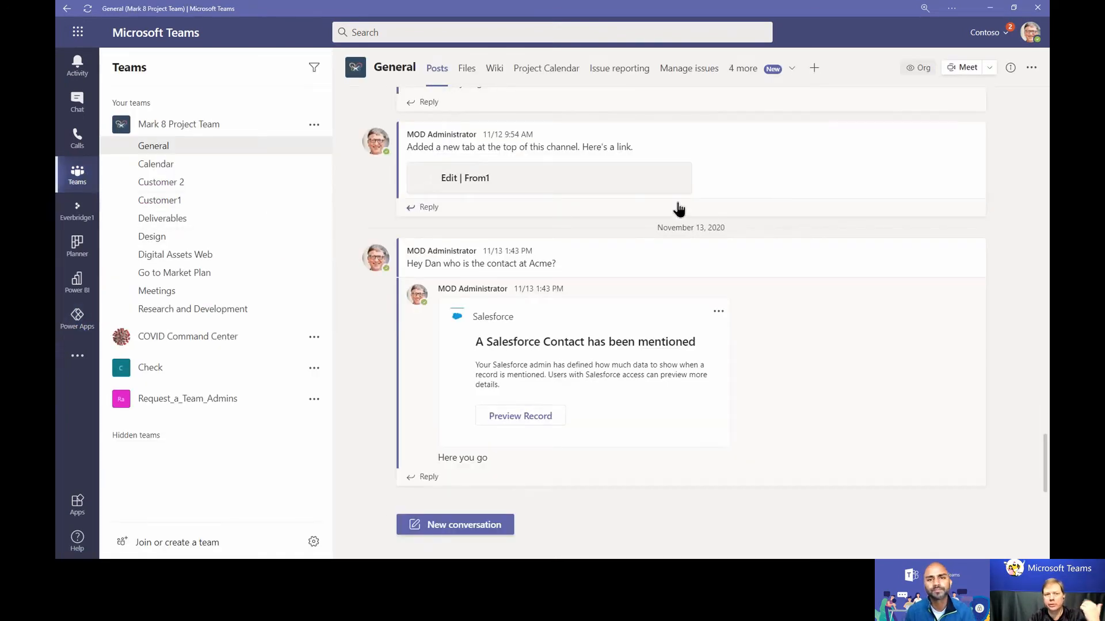
pyautogui.moveTo(692, 148)
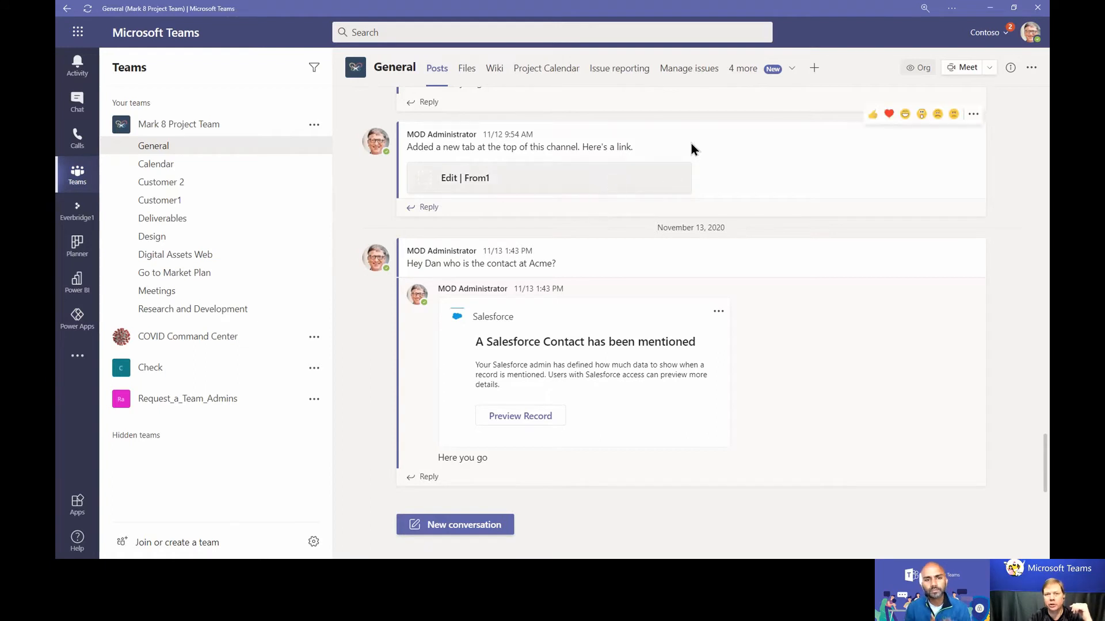
pyautogui.moveTo(700, 118)
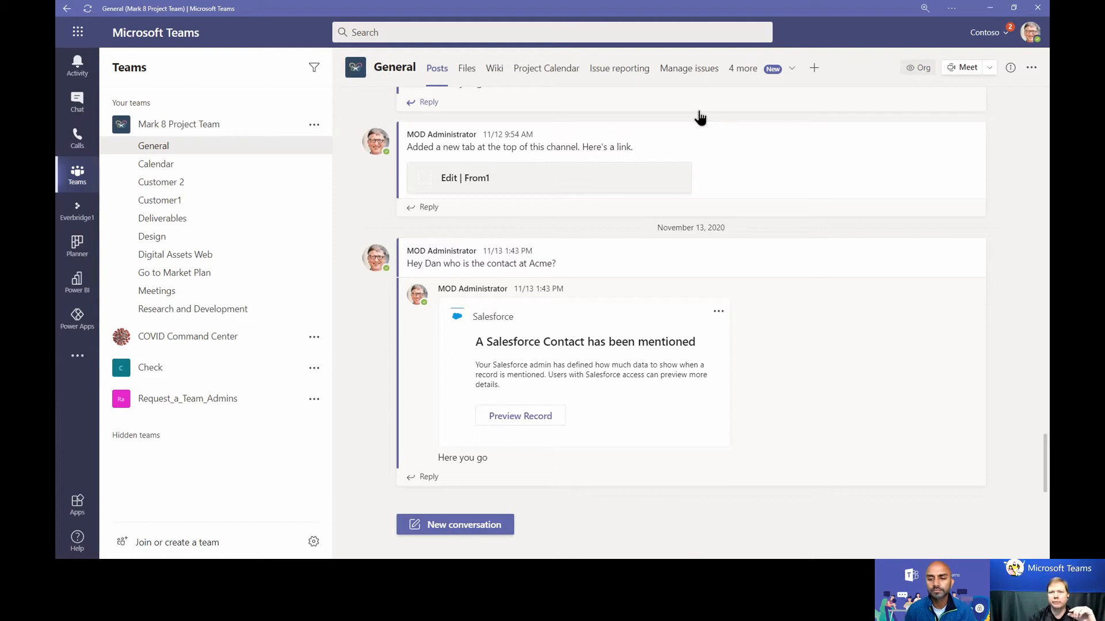
pyautogui.moveTo(619, 68)
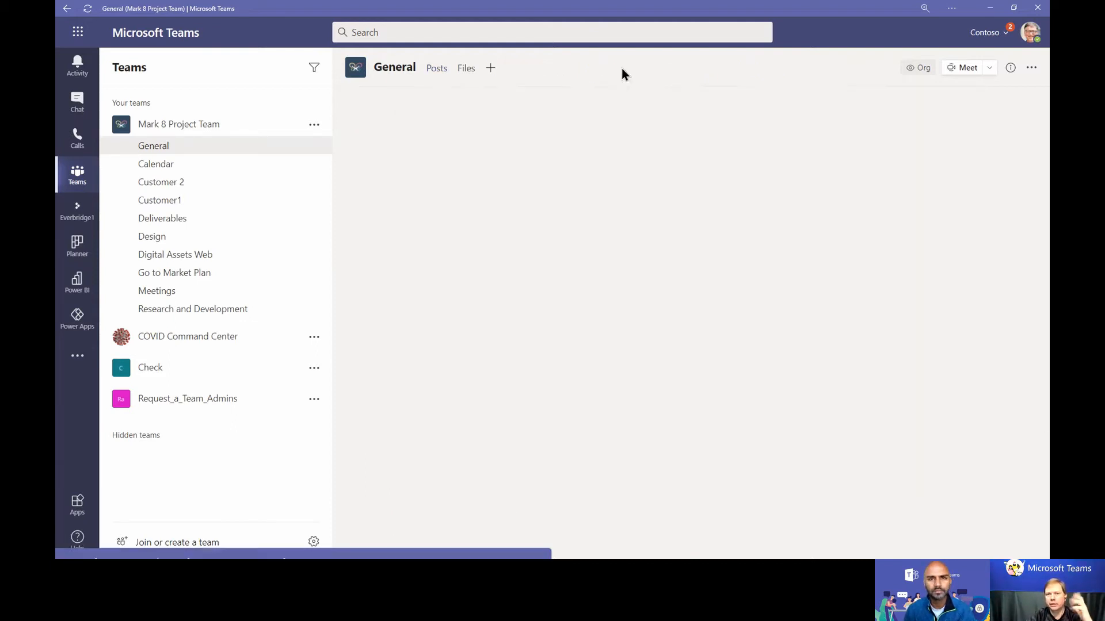
# View the full list of reported issues in the Issue reporting app, then start reporting a new issue
pyautogui.click(619, 68)
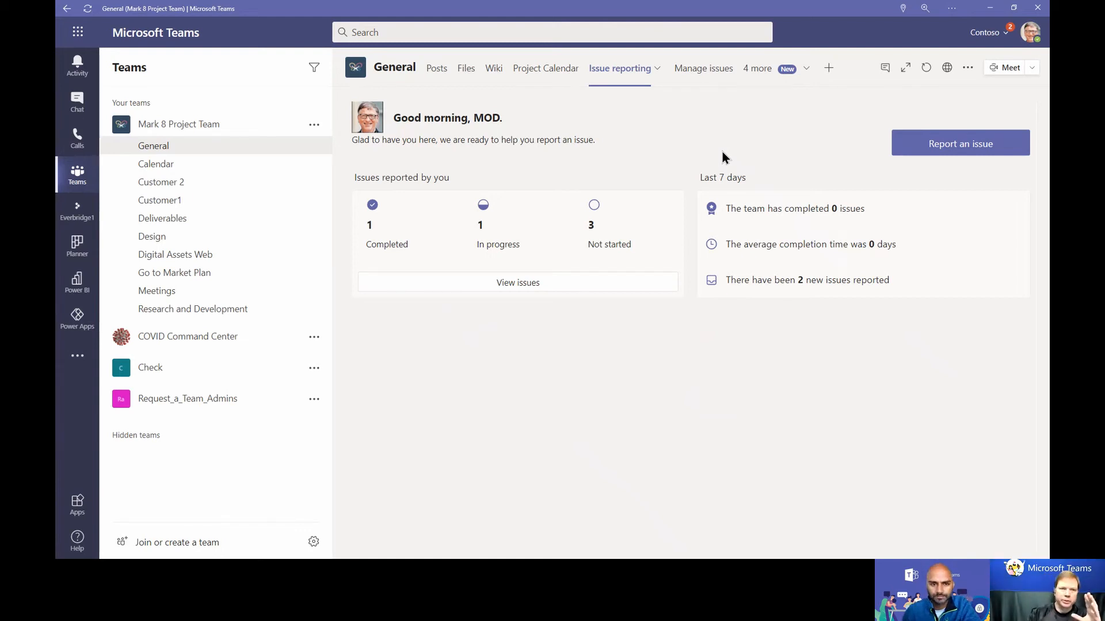
pyautogui.moveTo(415, 107)
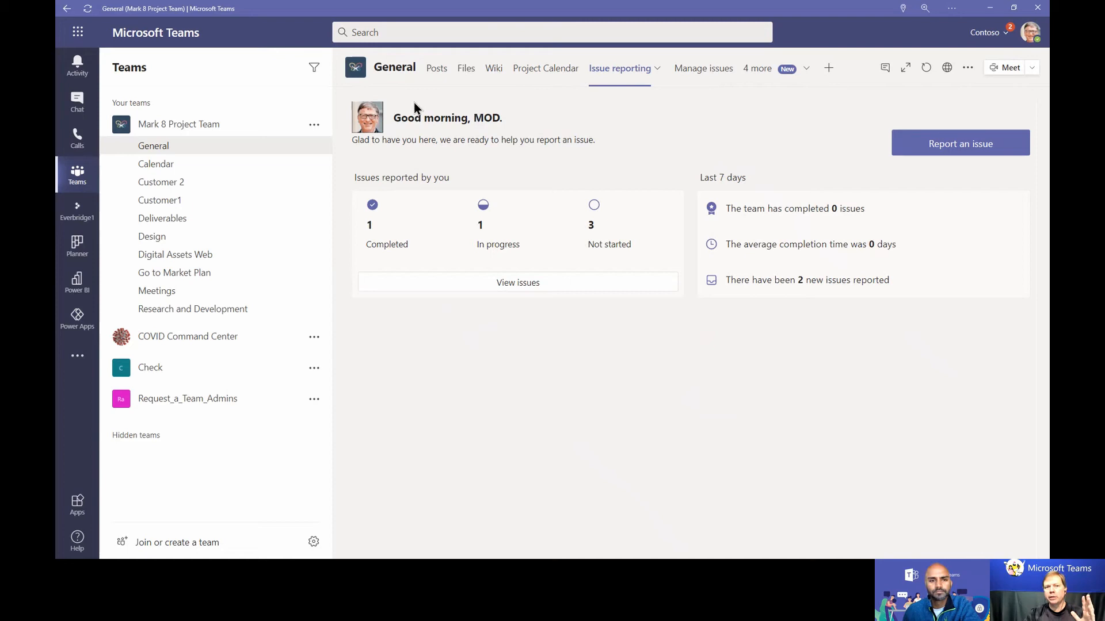
pyautogui.moveTo(405, 168)
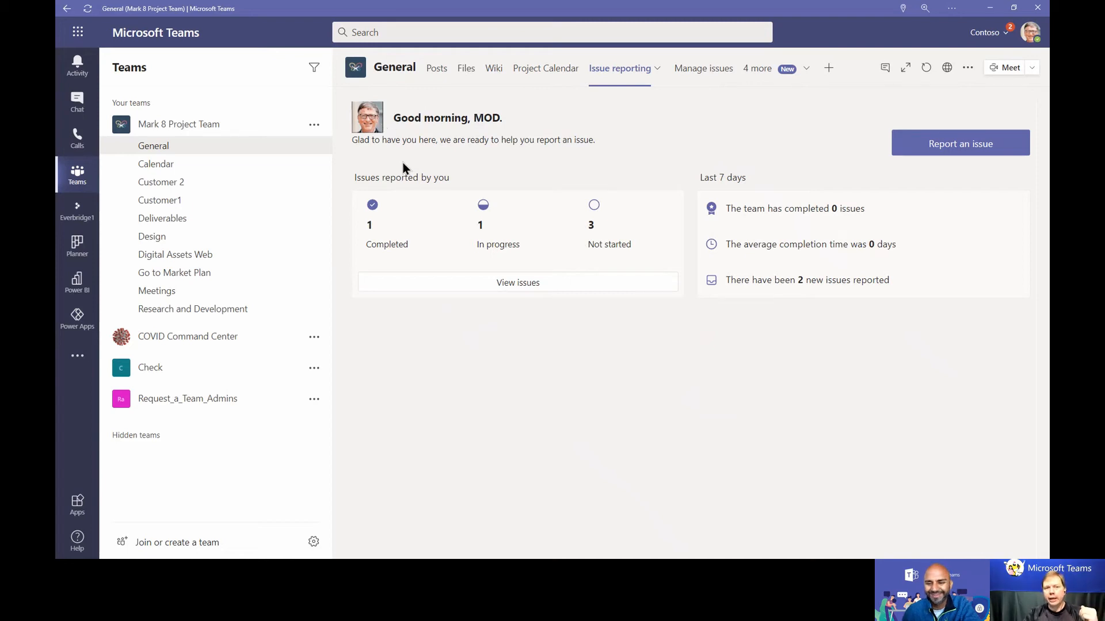
pyautogui.moveTo(373, 250)
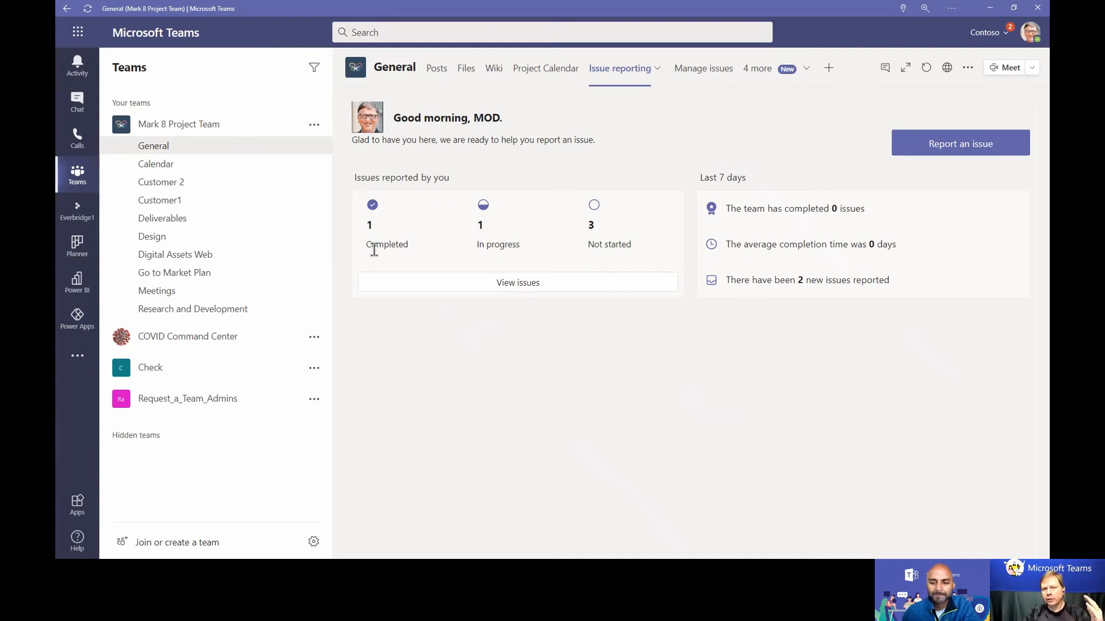
pyautogui.moveTo(580, 250)
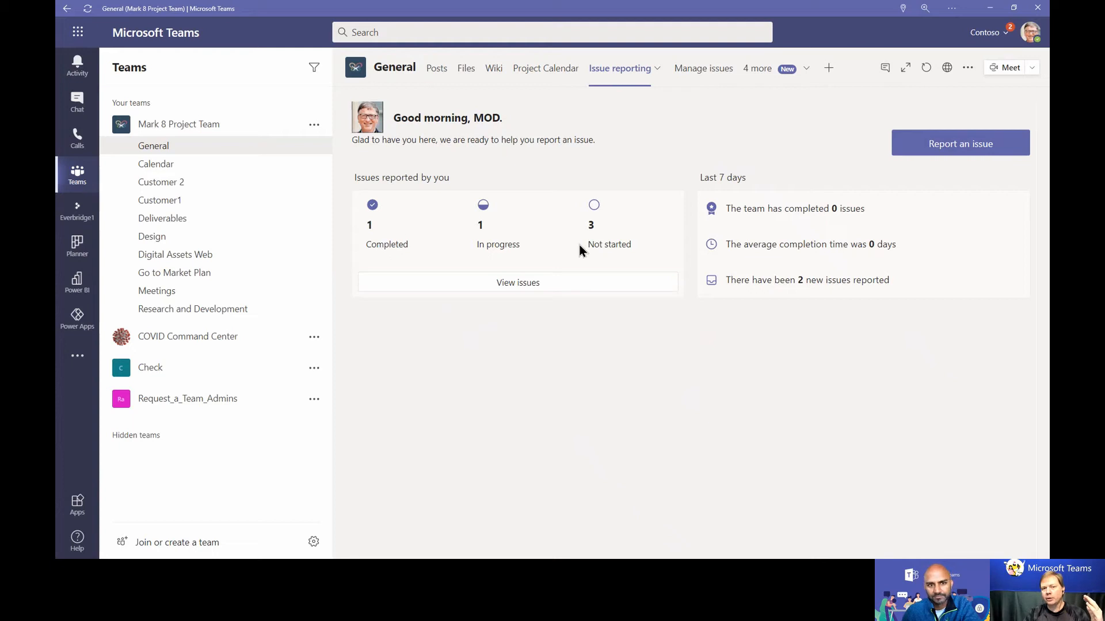
pyautogui.moveTo(368, 245)
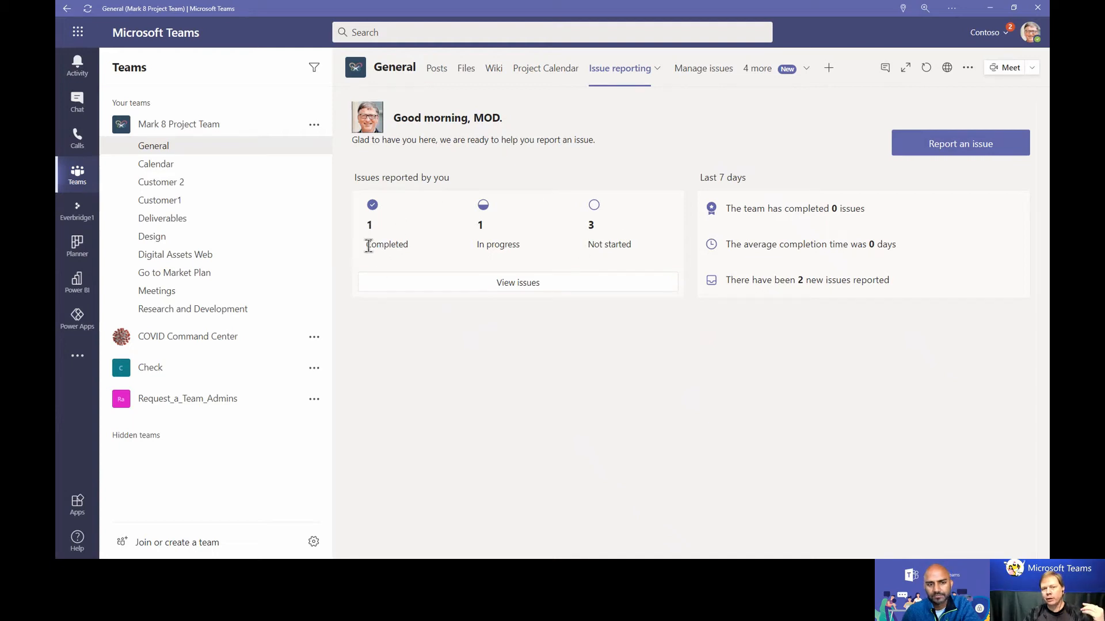
pyautogui.moveTo(545, 253)
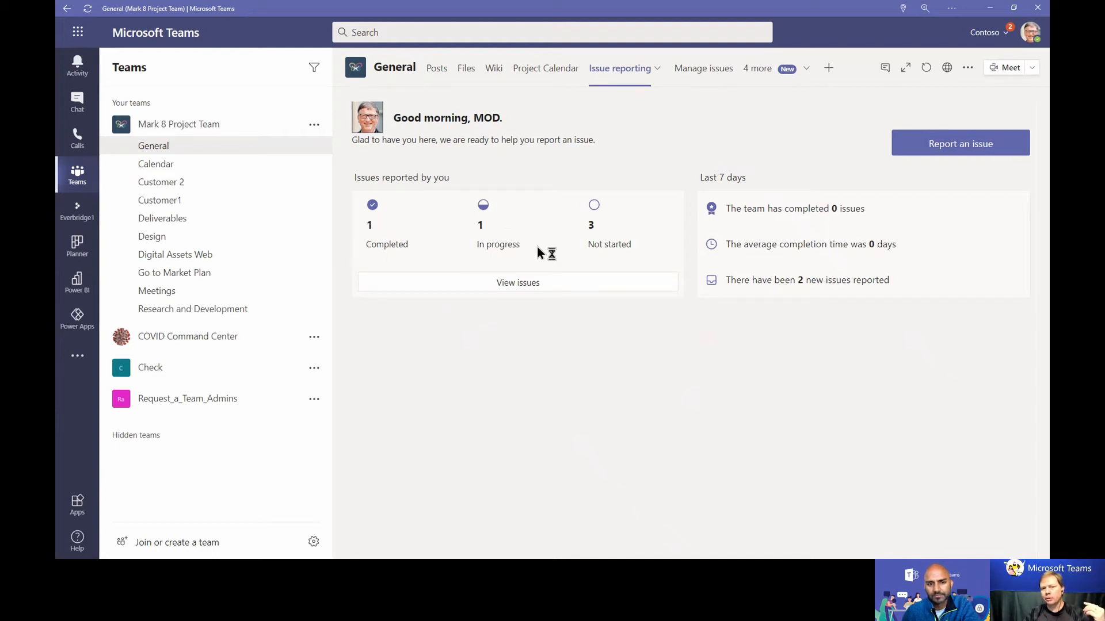
pyautogui.moveTo(602, 221)
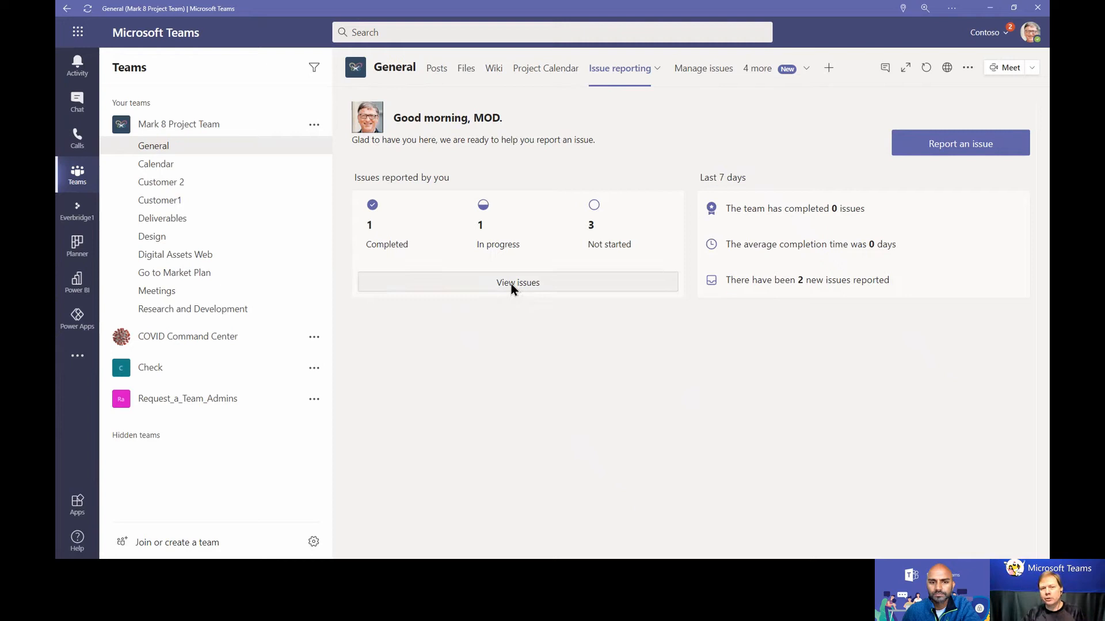
pyautogui.click(517, 283)
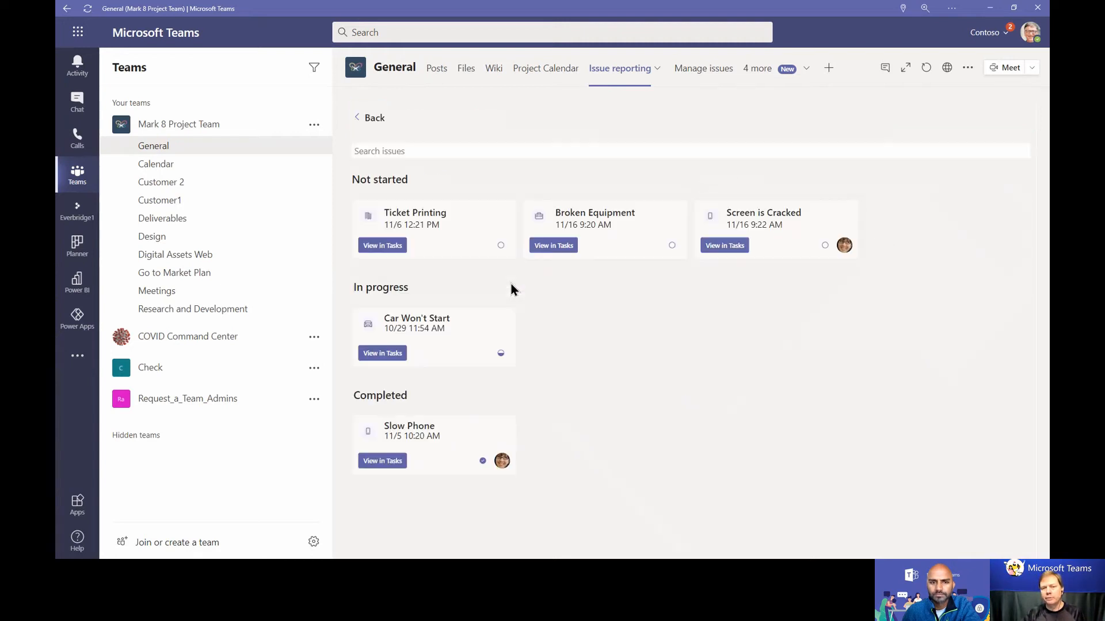
pyautogui.moveTo(394, 262)
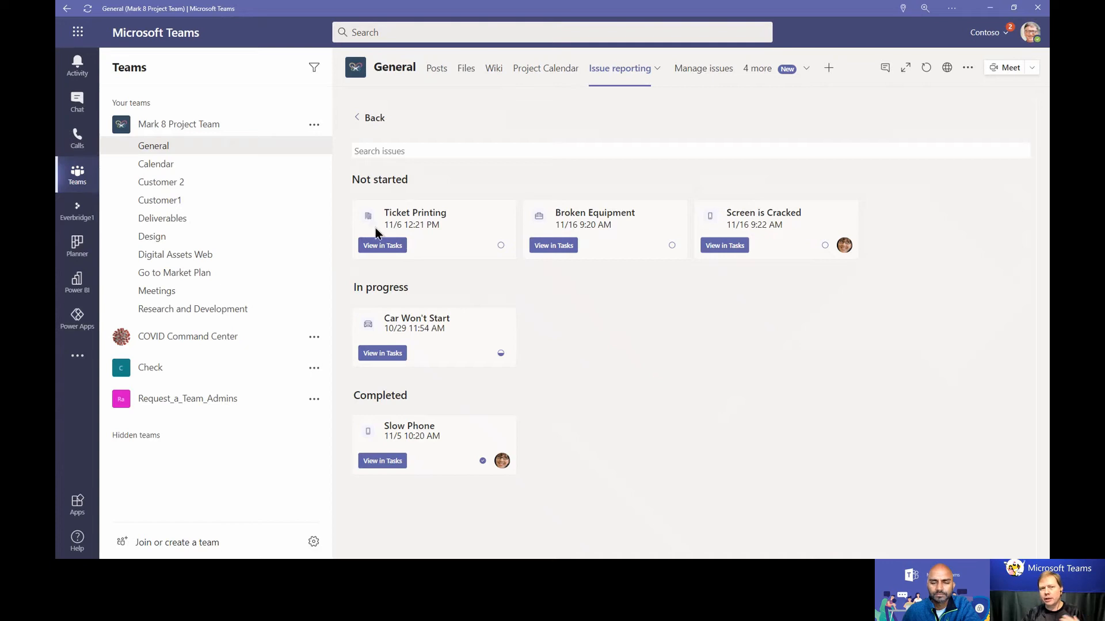
pyautogui.doubleClick(379, 180)
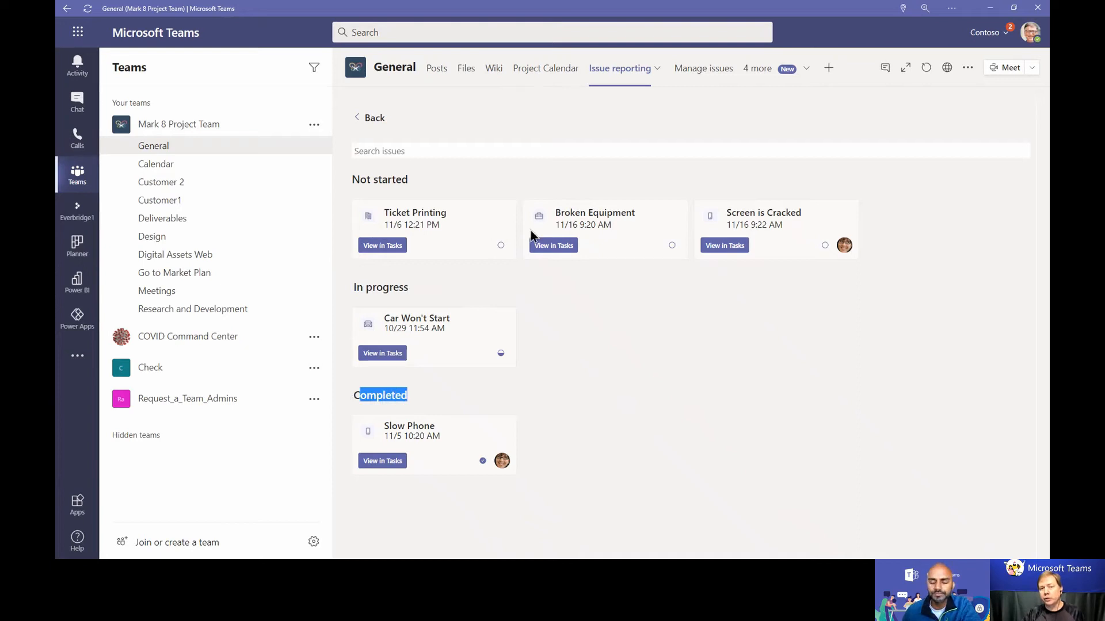
pyautogui.moveTo(629, 295)
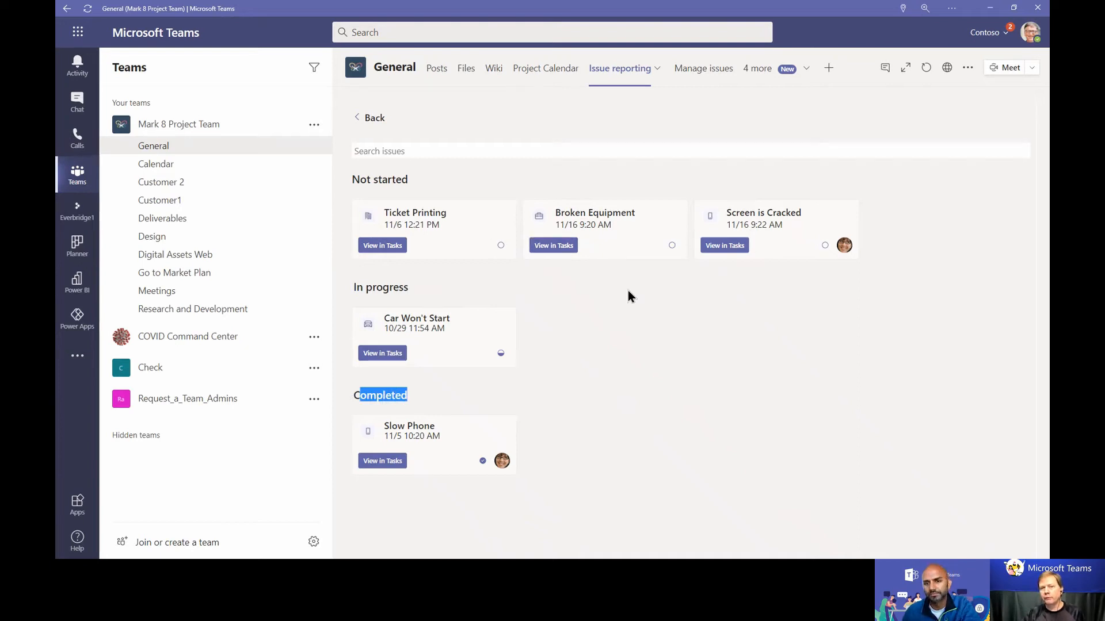
pyautogui.moveTo(531, 285)
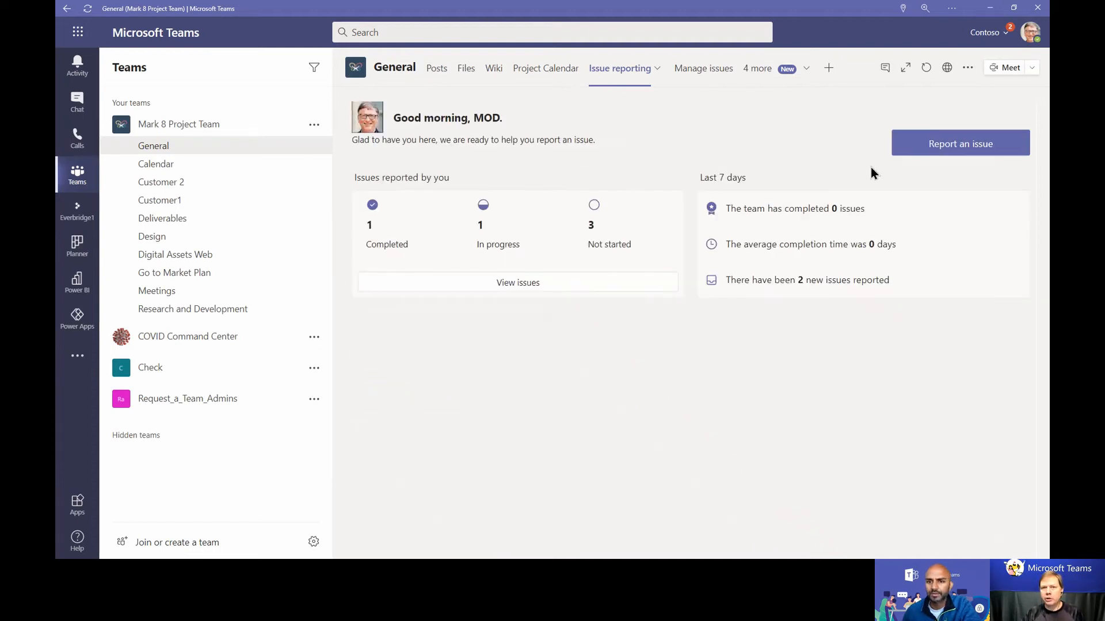
pyautogui.moveTo(627, 364)
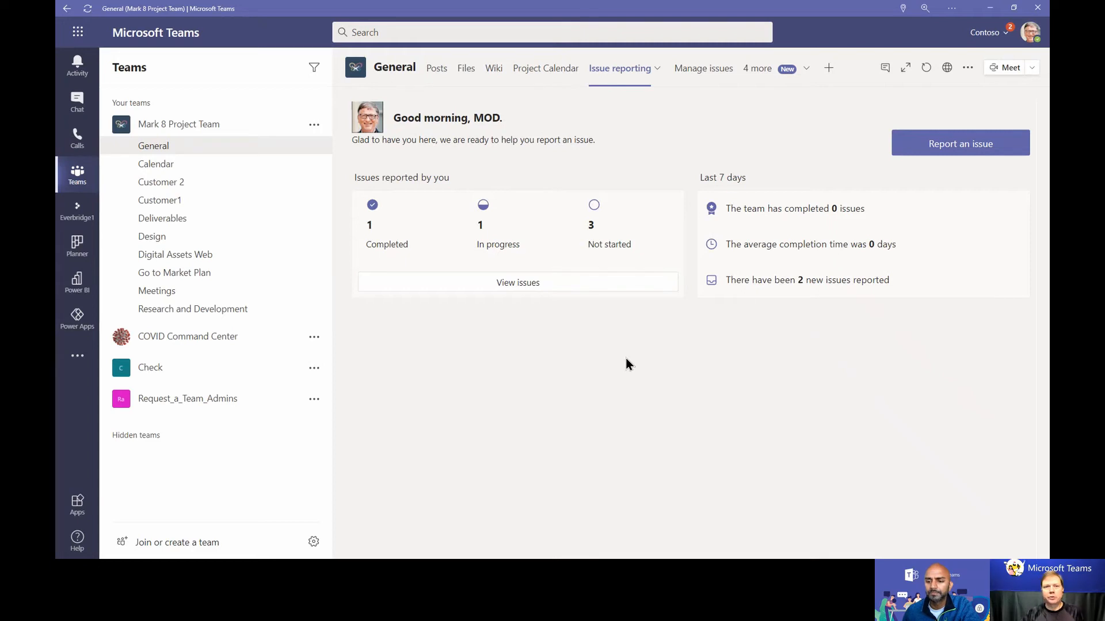
pyautogui.click(958, 143)
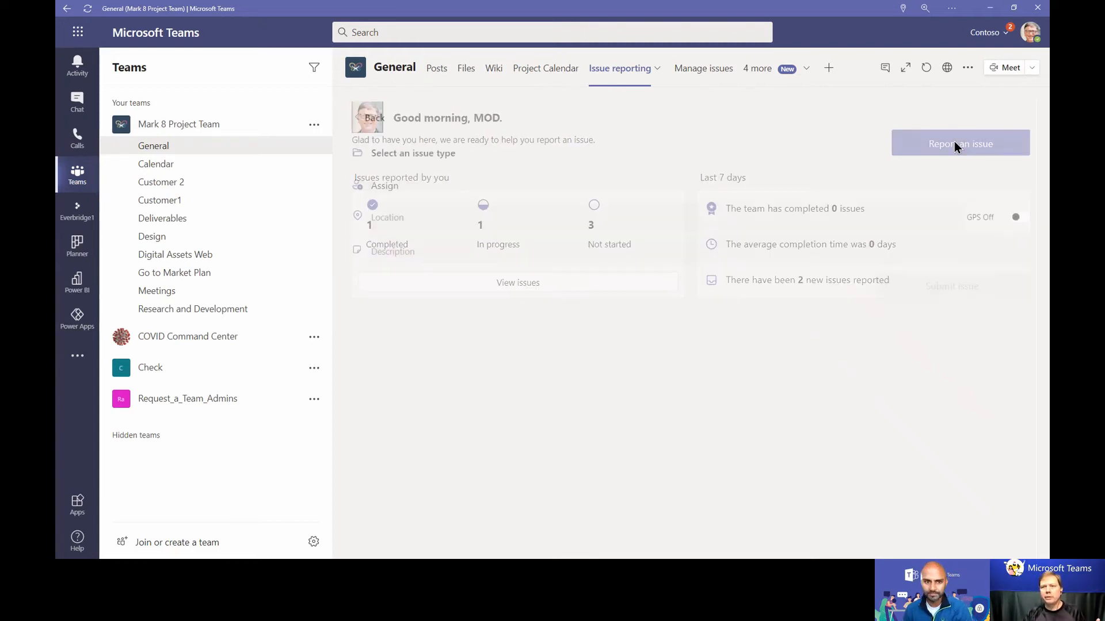
# Filter issue types by Mobile Phone, Workplace and Printer, then choose the Out of Paper template
pyautogui.click(959, 143)
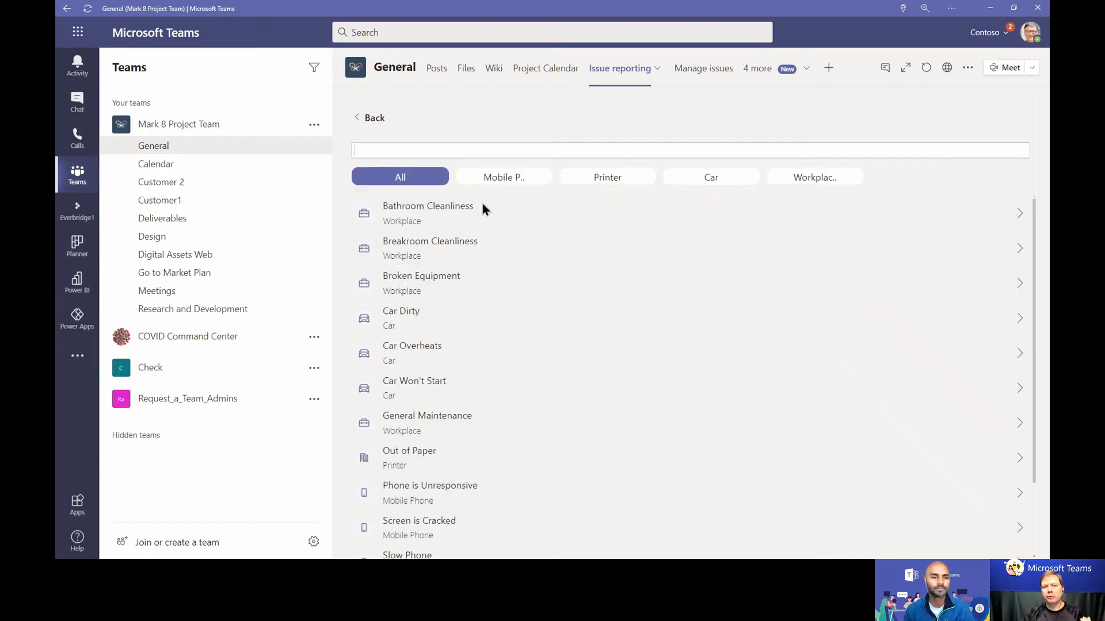
pyautogui.click(502, 177)
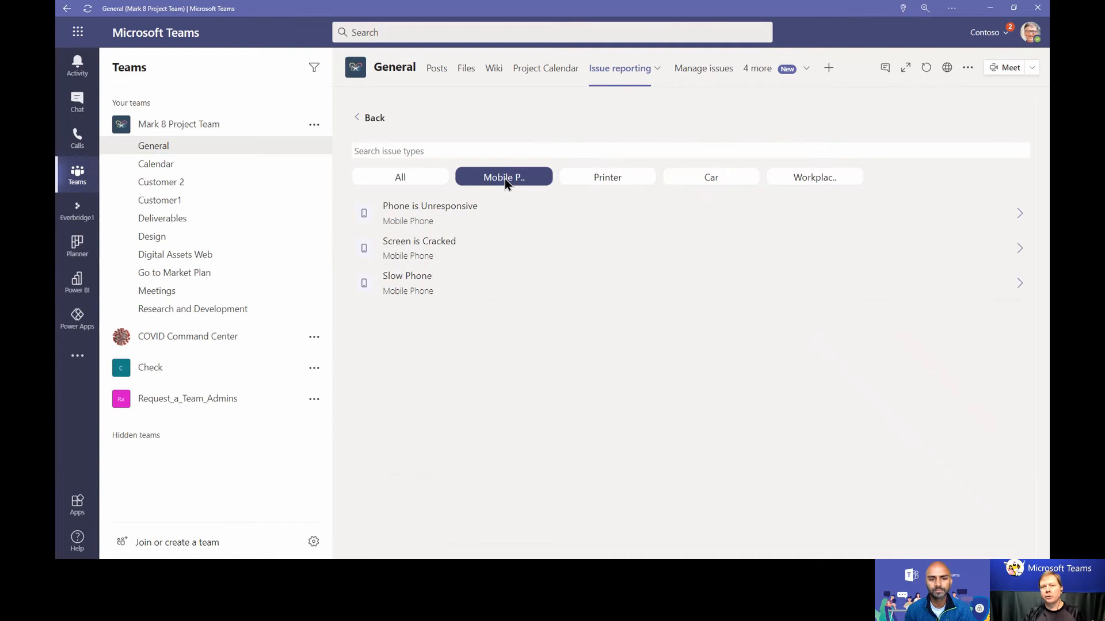
pyautogui.click(815, 177)
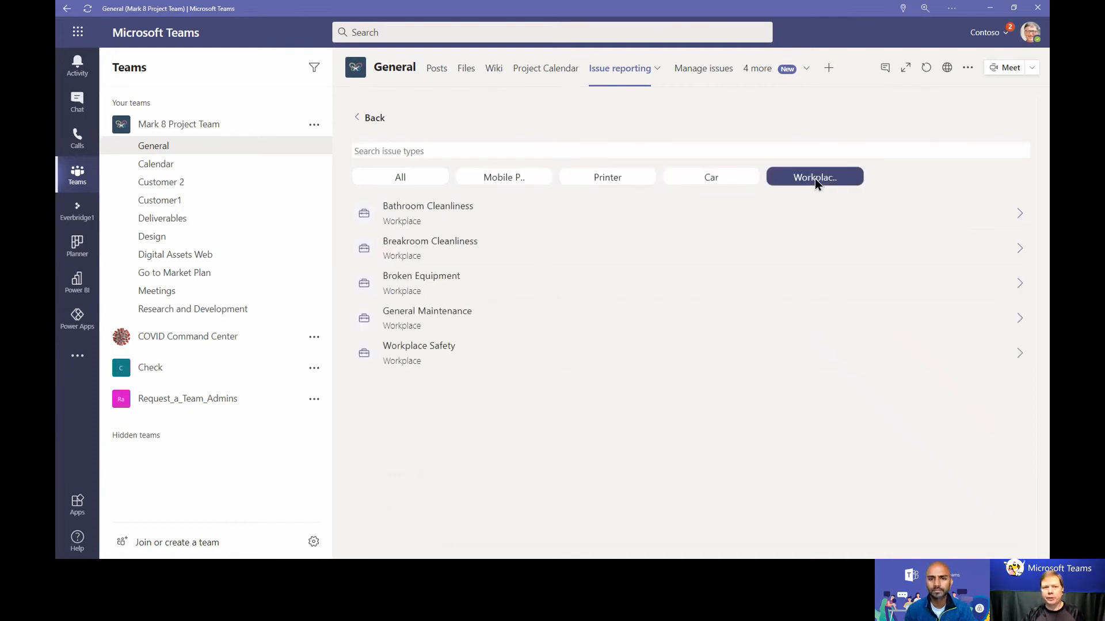
pyautogui.click(607, 177)
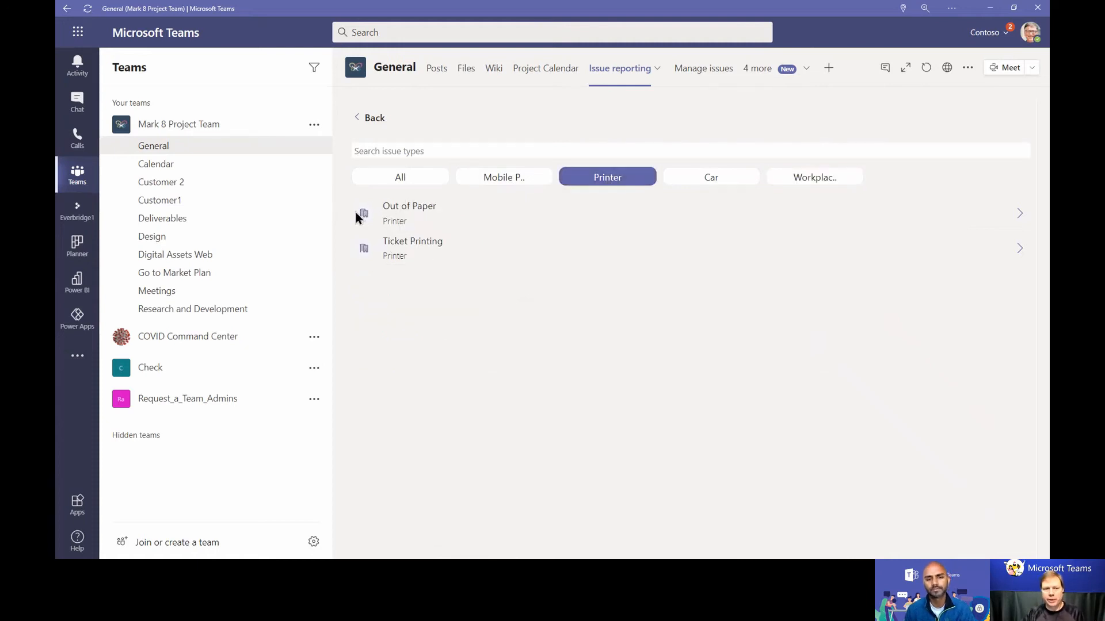
pyautogui.click(410, 213)
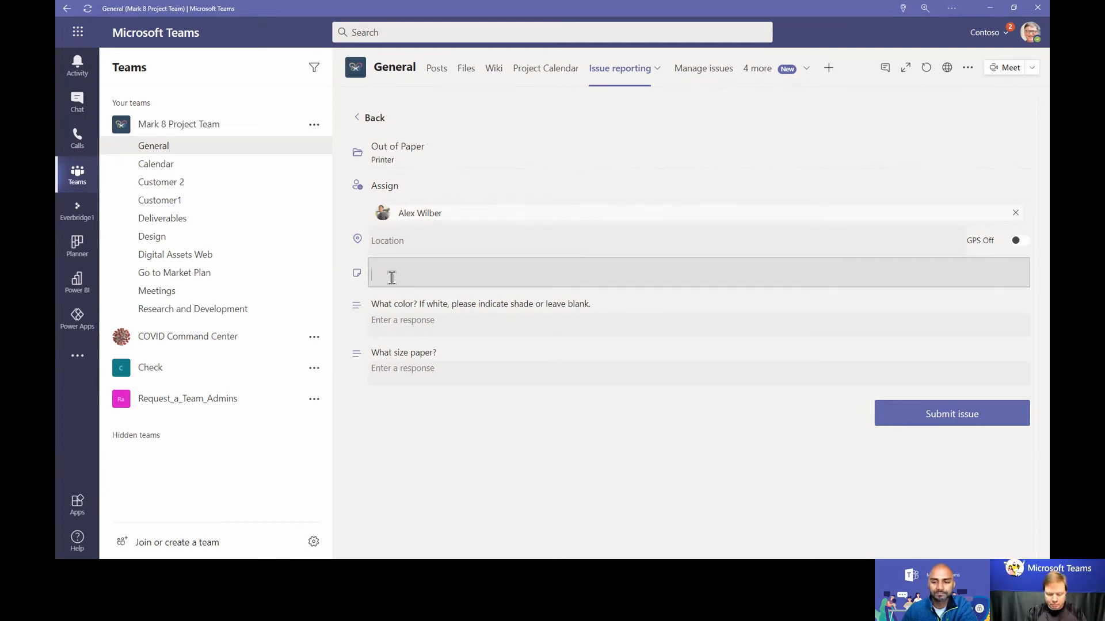
# Enter the description 'Out of Paper' and answer the paper colour and size questions before submitting
pyautogui.write('Out of Paper')
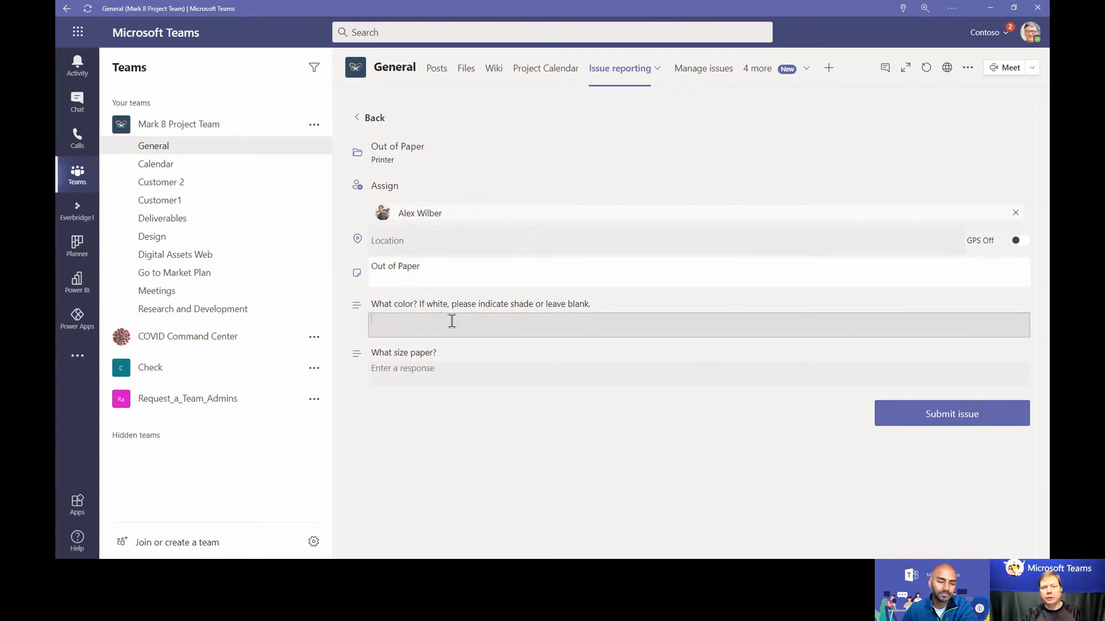
pyautogui.click(950, 413)
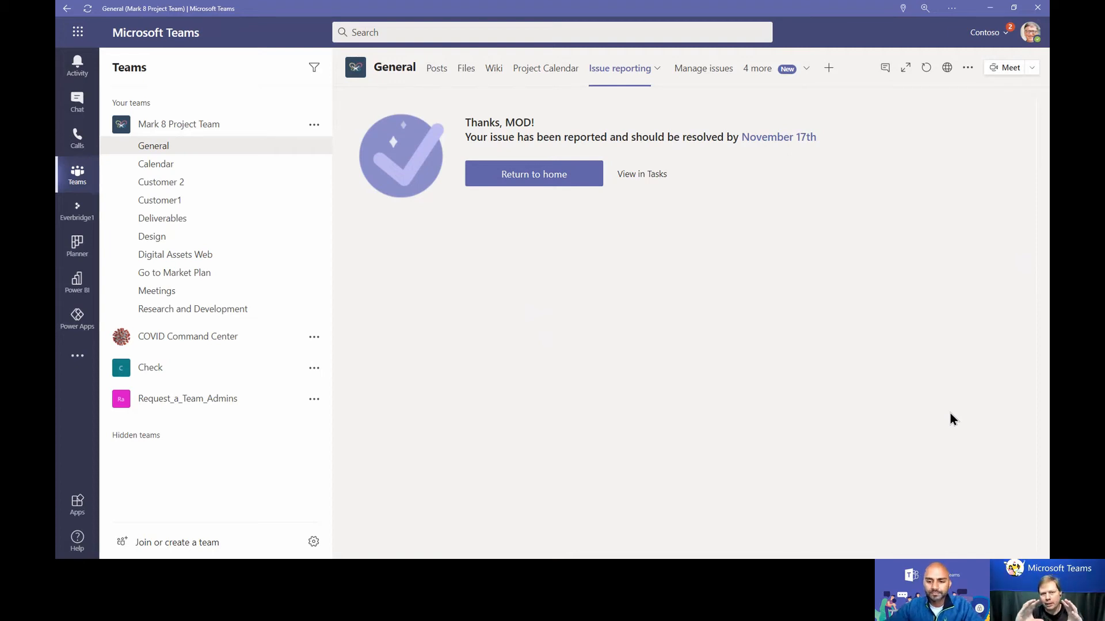
# Switch to the Manage issues tab showing the overview with Out of Paper among recent issues
pyautogui.click(688, 68)
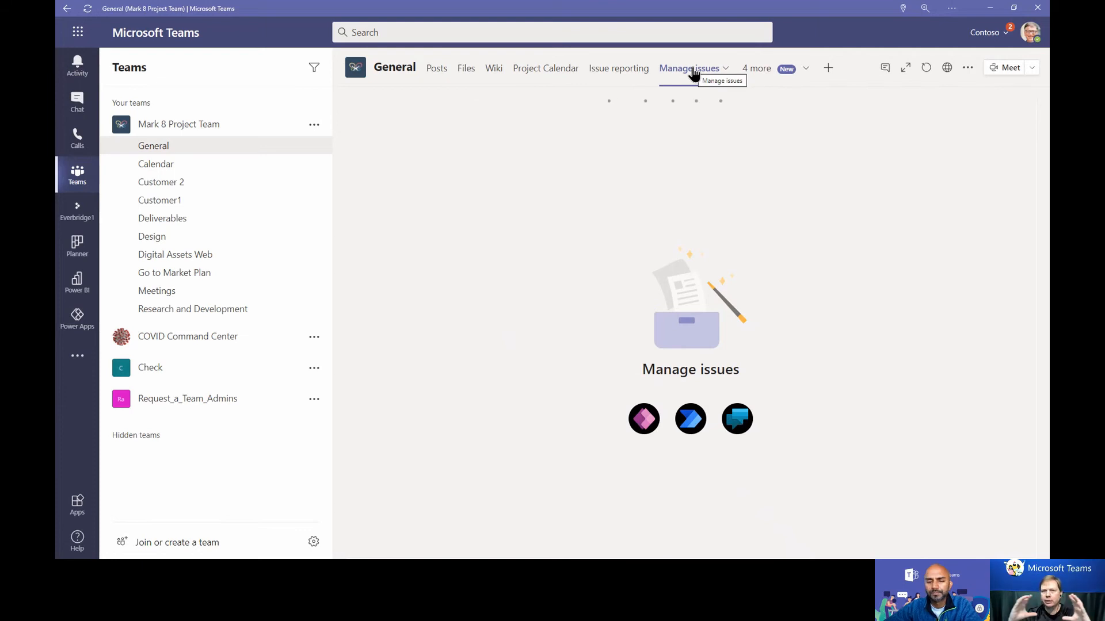
pyautogui.click(689, 68)
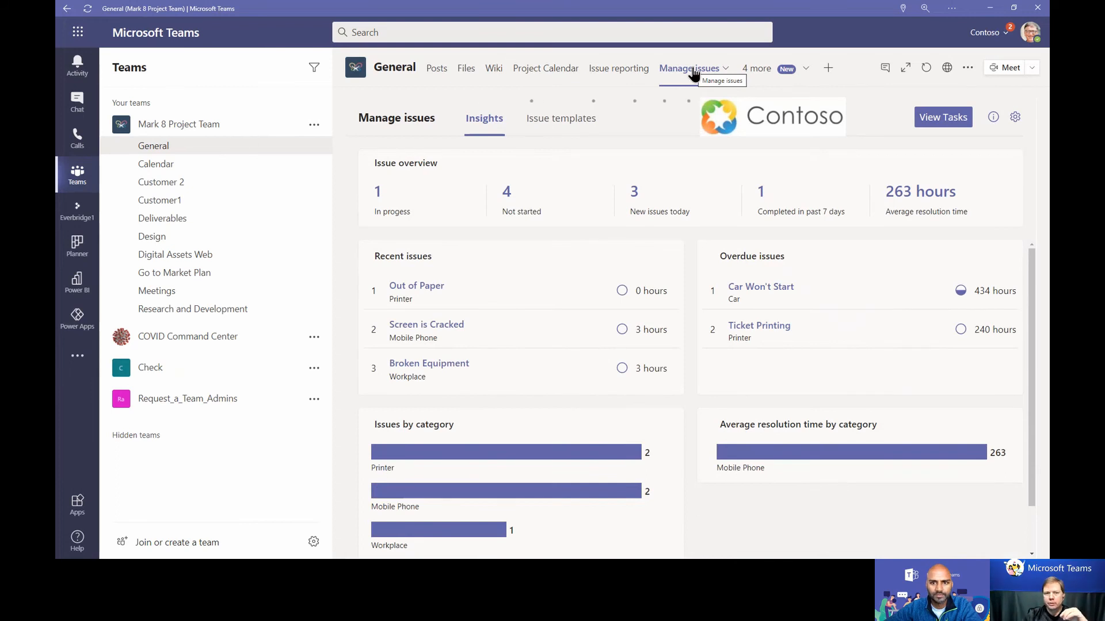
pyautogui.moveTo(408, 285)
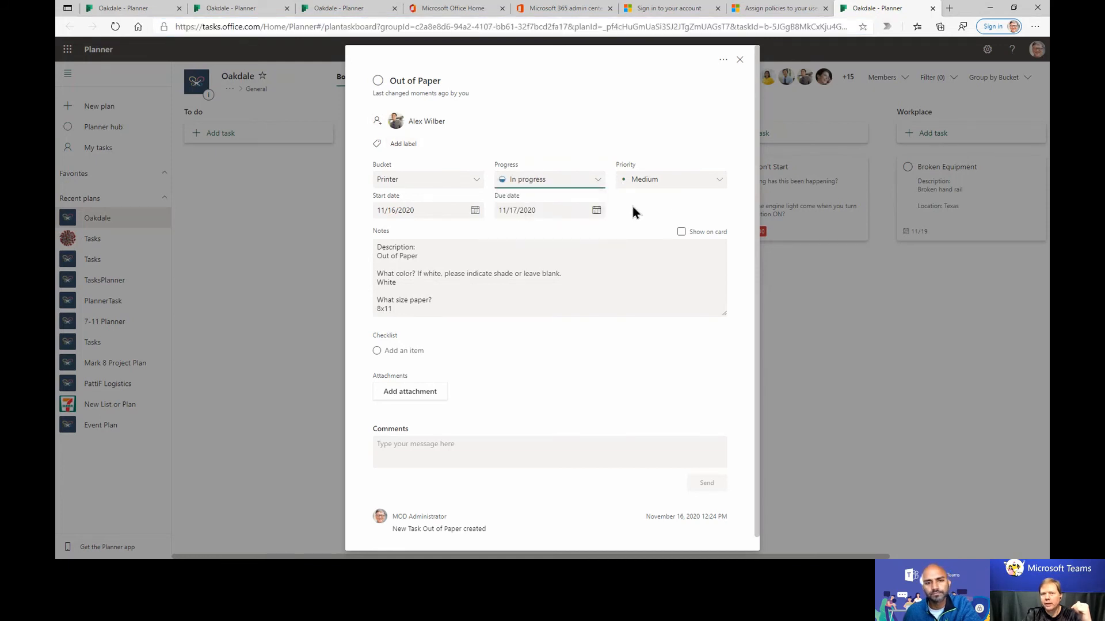
# Close the Out of Paper Planner task details and return to the Teams issue dashboard
pyautogui.click(738, 58)
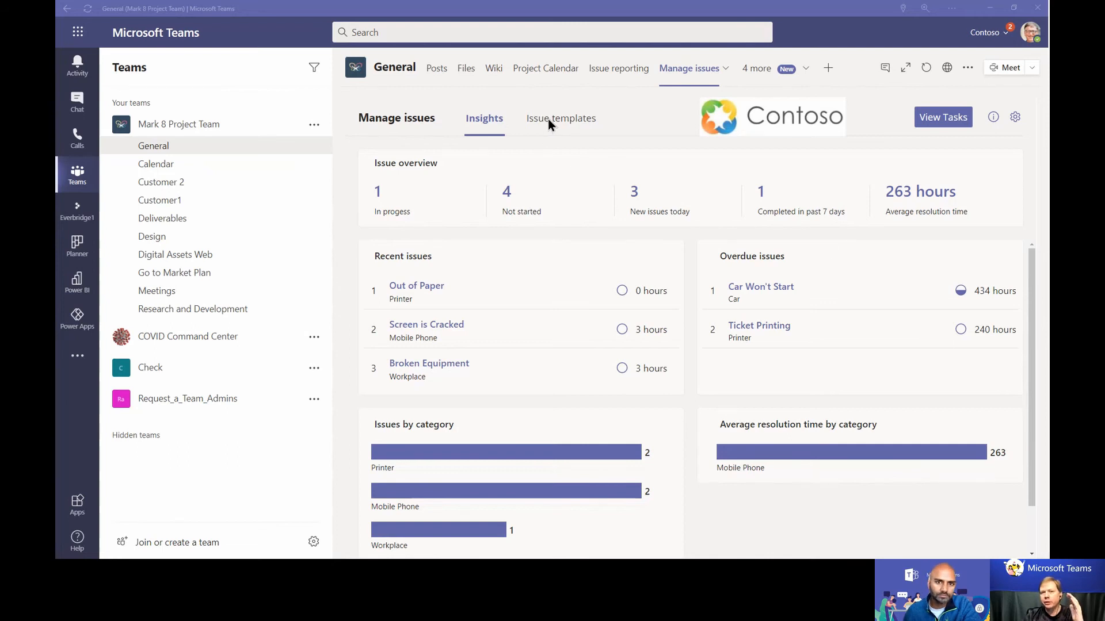
# View the Car, Mobile Phone, Printer and Workplace template categories, then return to Insights showing 2 issues in progress
pyautogui.click(560, 118)
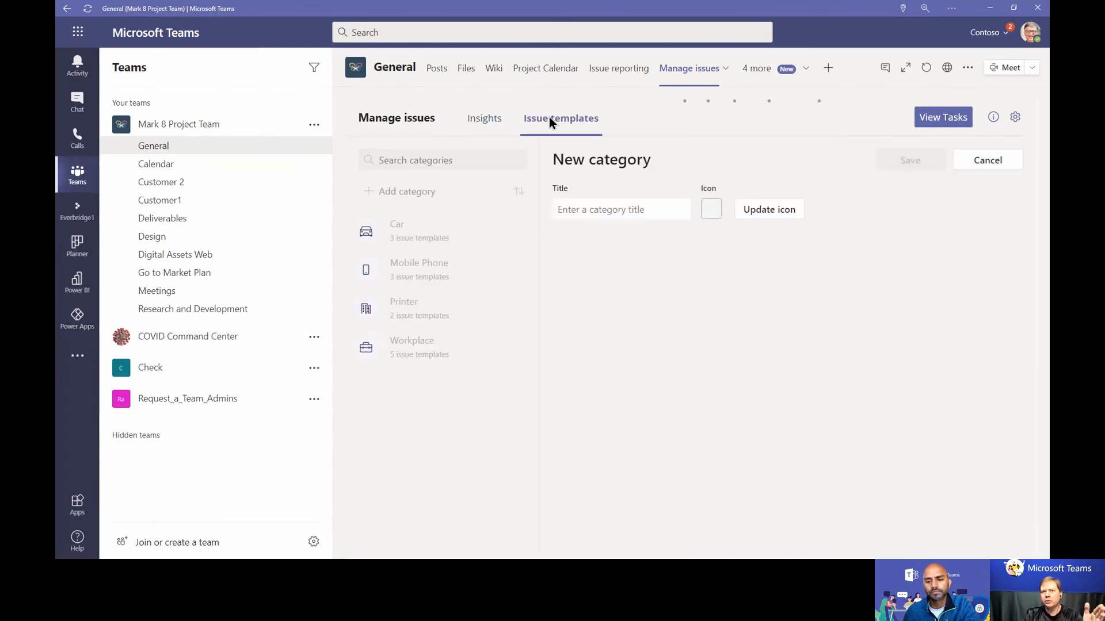
pyautogui.moveTo(671, 291)
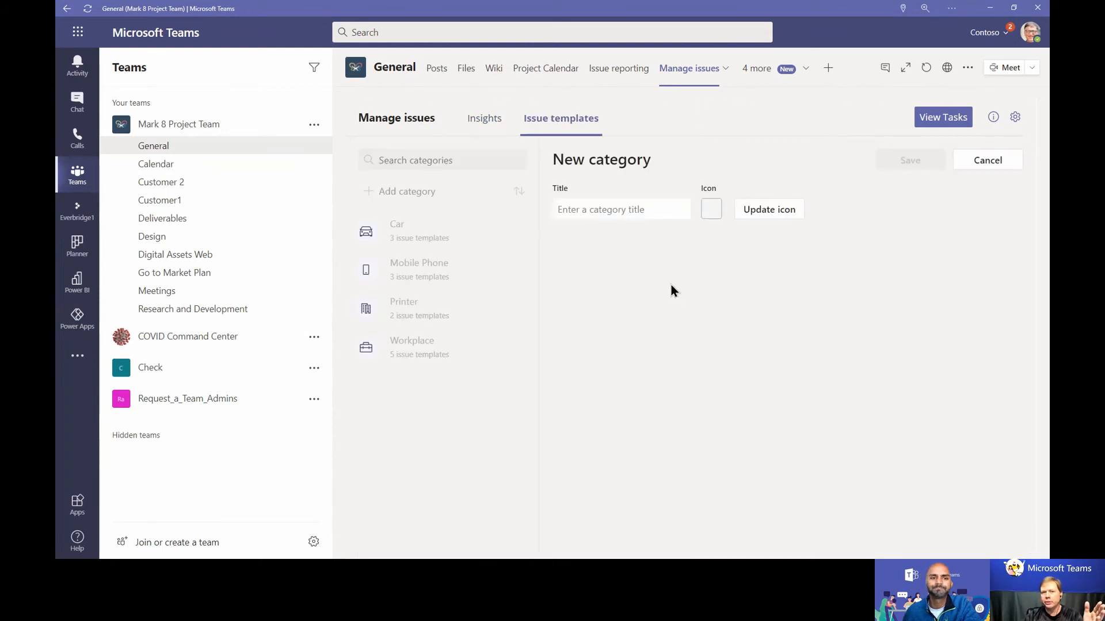
pyautogui.click(485, 117)
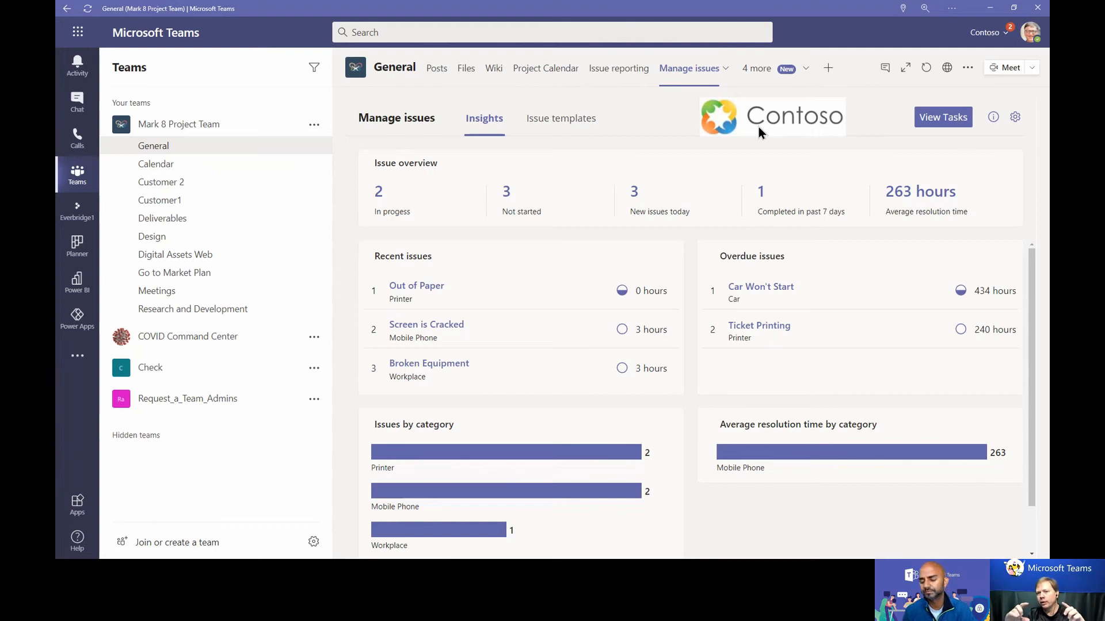
pyautogui.click(618, 68)
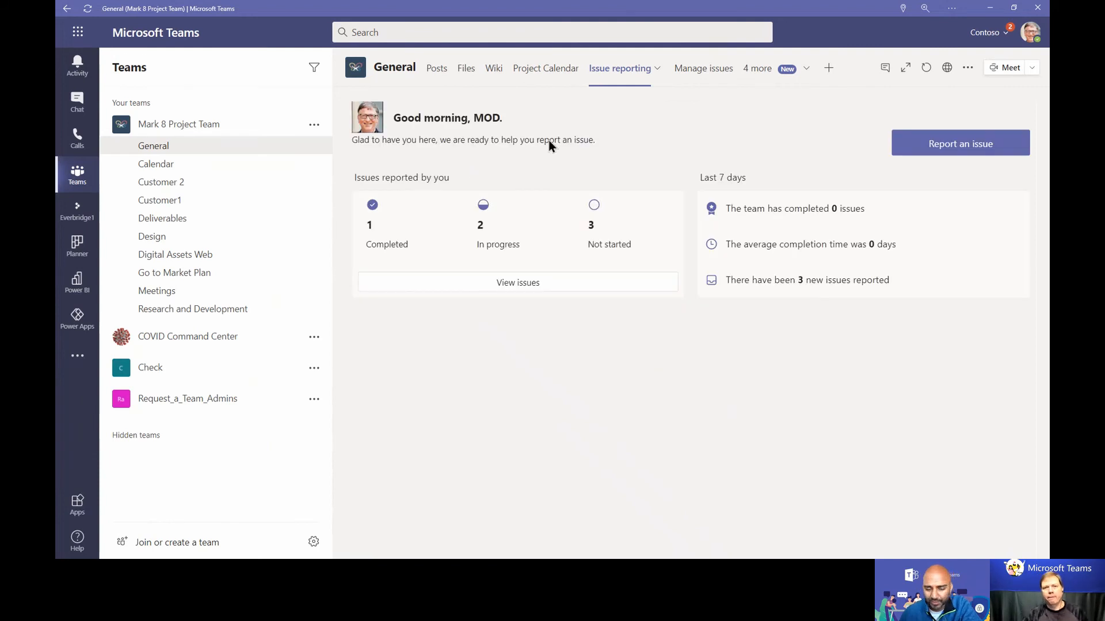
pyautogui.moveTo(622, 148)
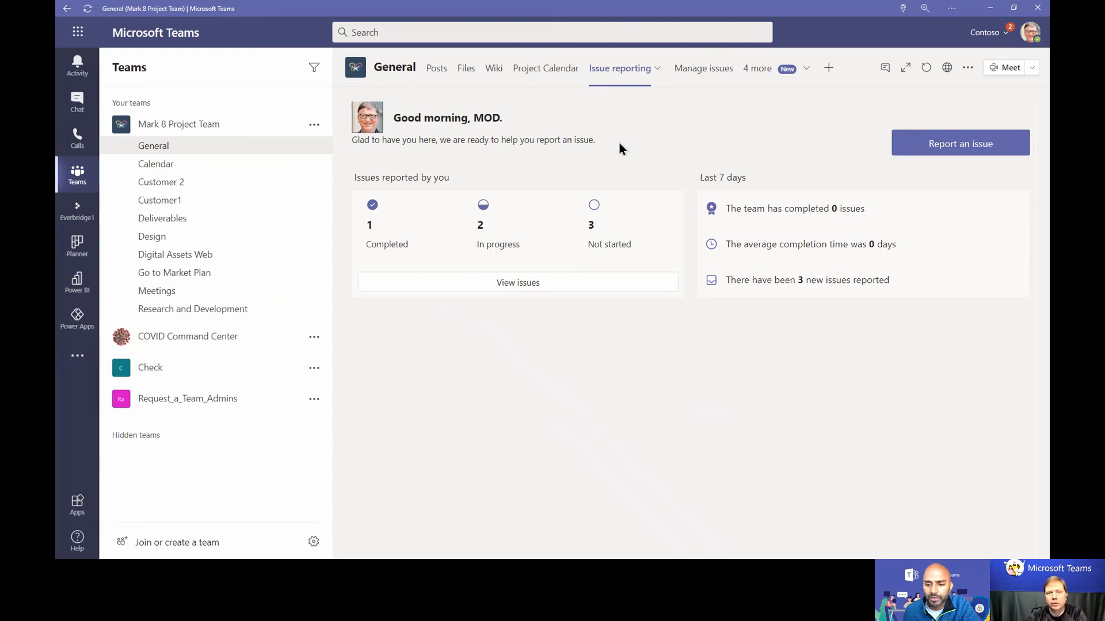
pyautogui.moveTo(365, 129)
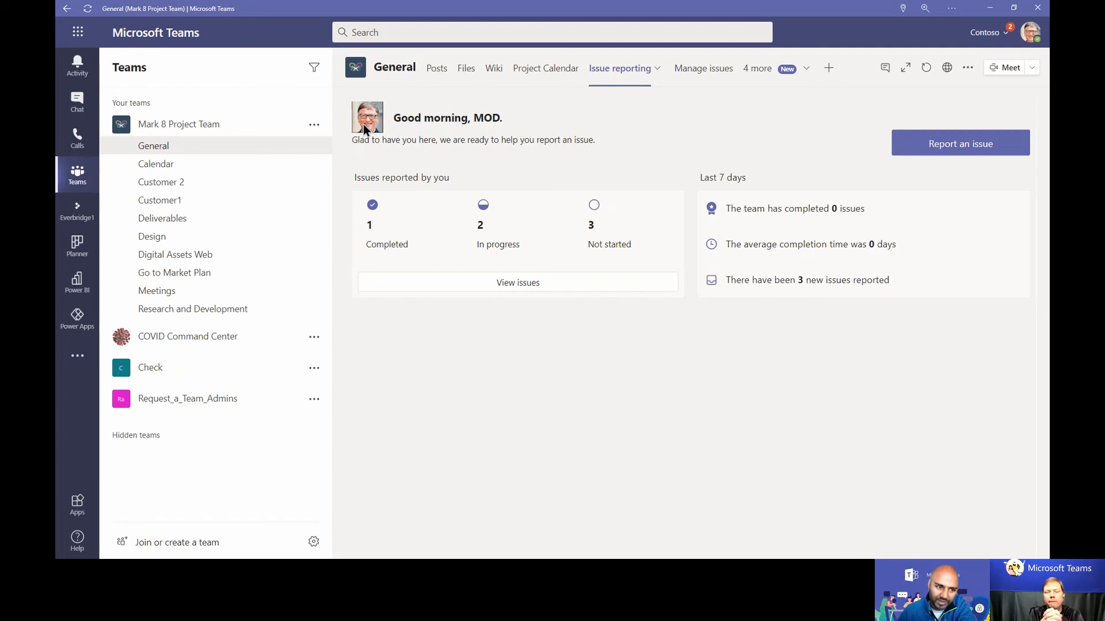
pyautogui.moveTo(648, 360)
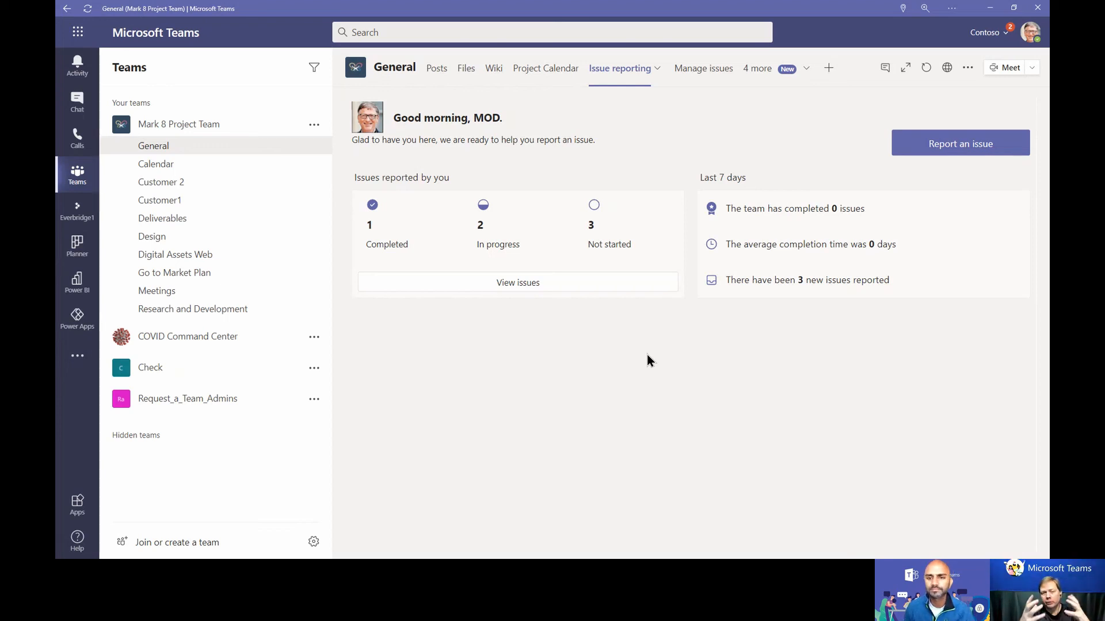
pyautogui.moveTo(533, 205)
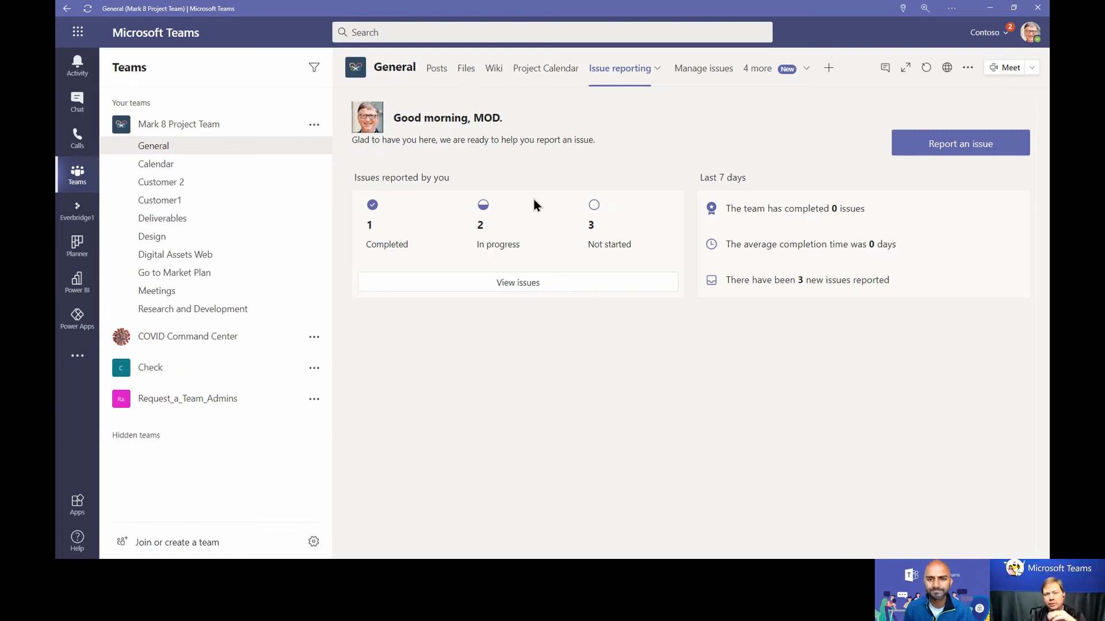
# Switch from the issue reporting channel to the Power Apps app in the left app bar
pyautogui.click(77, 319)
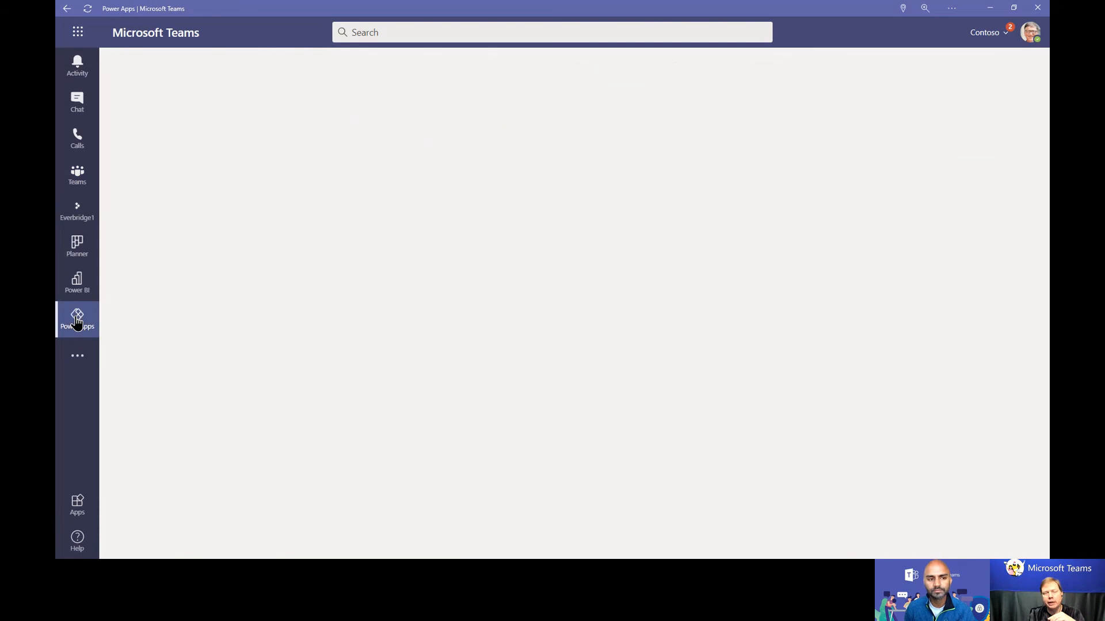
# Load the Power Apps home, reach the team app templates and view the Employee ideas details
pyautogui.click(77, 318)
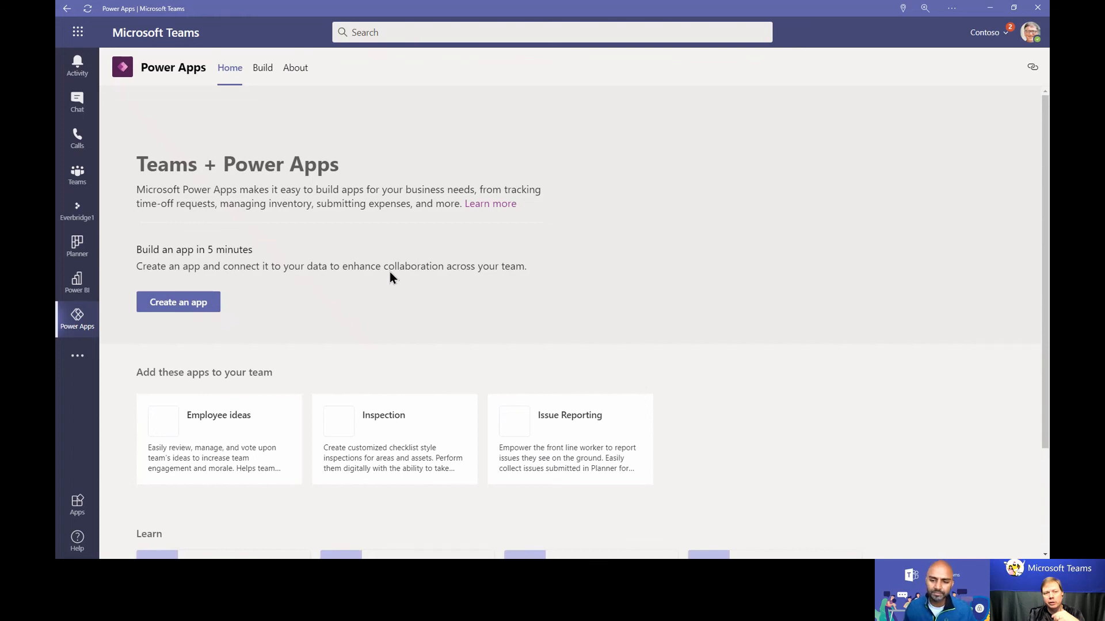
pyautogui.scroll(-3)
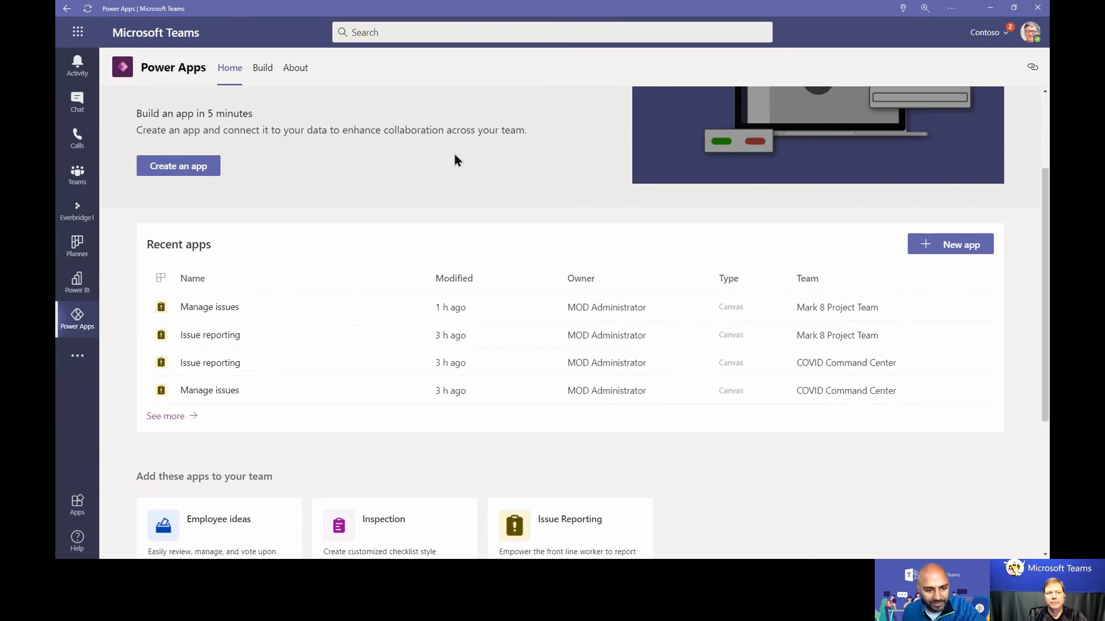
pyautogui.click(219, 519)
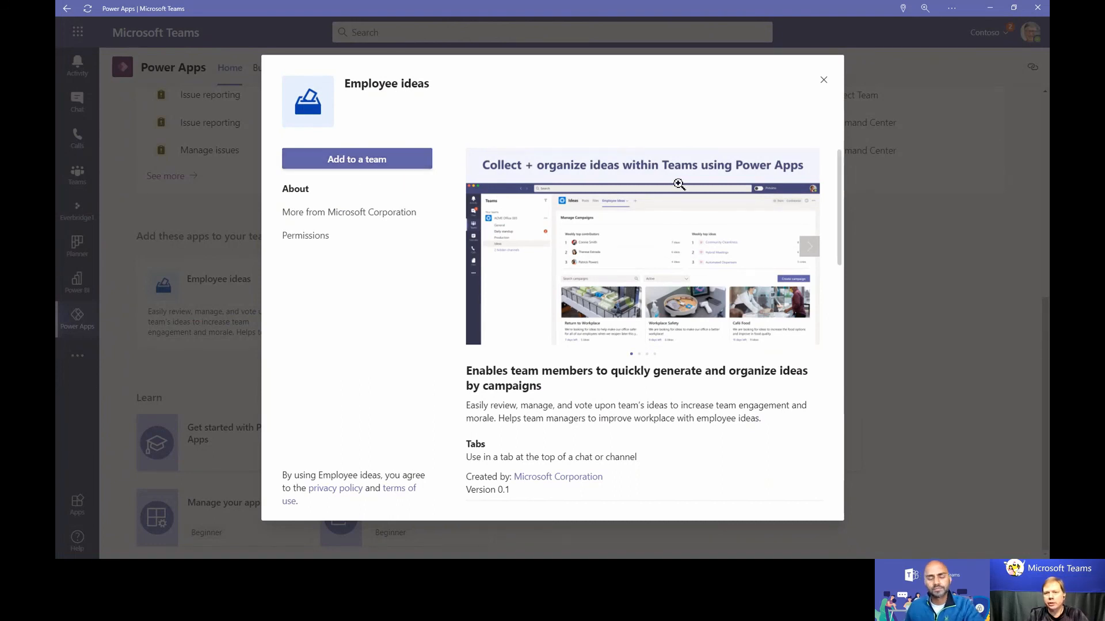
# Review the Employee ideas description and close its details to return to Power Apps home
pyautogui.scroll(-3)
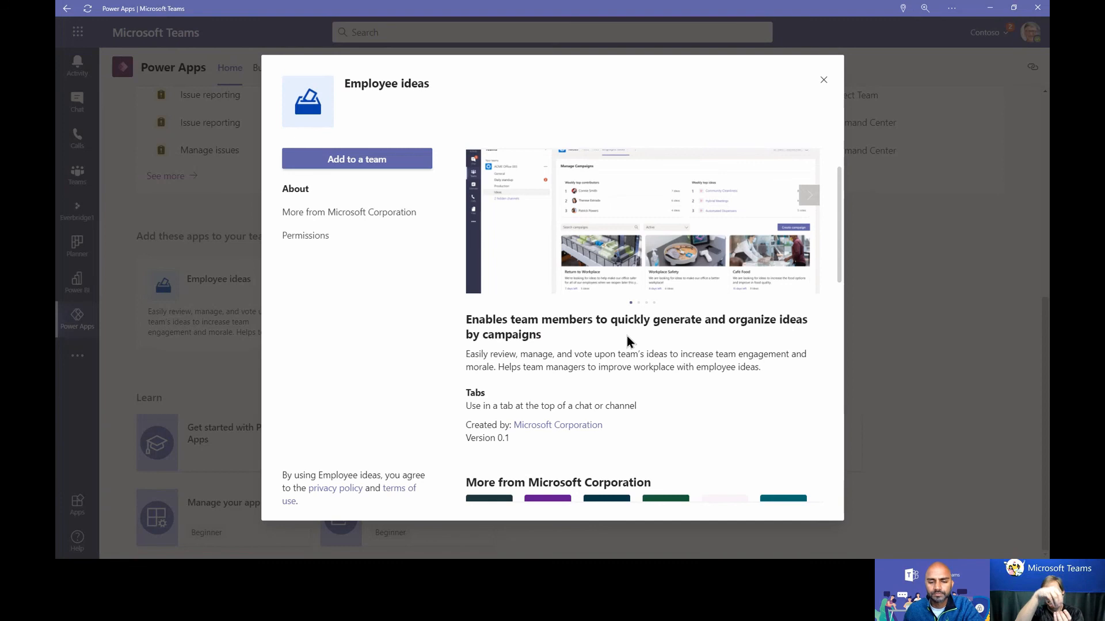
pyautogui.moveTo(670, 141)
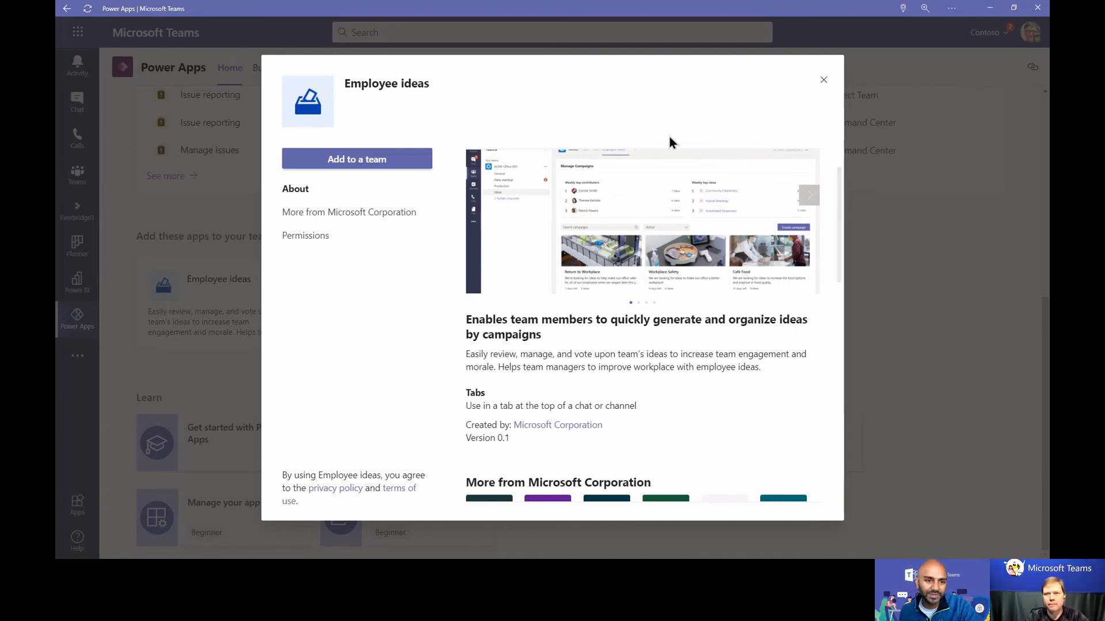
pyautogui.moveTo(823, 79)
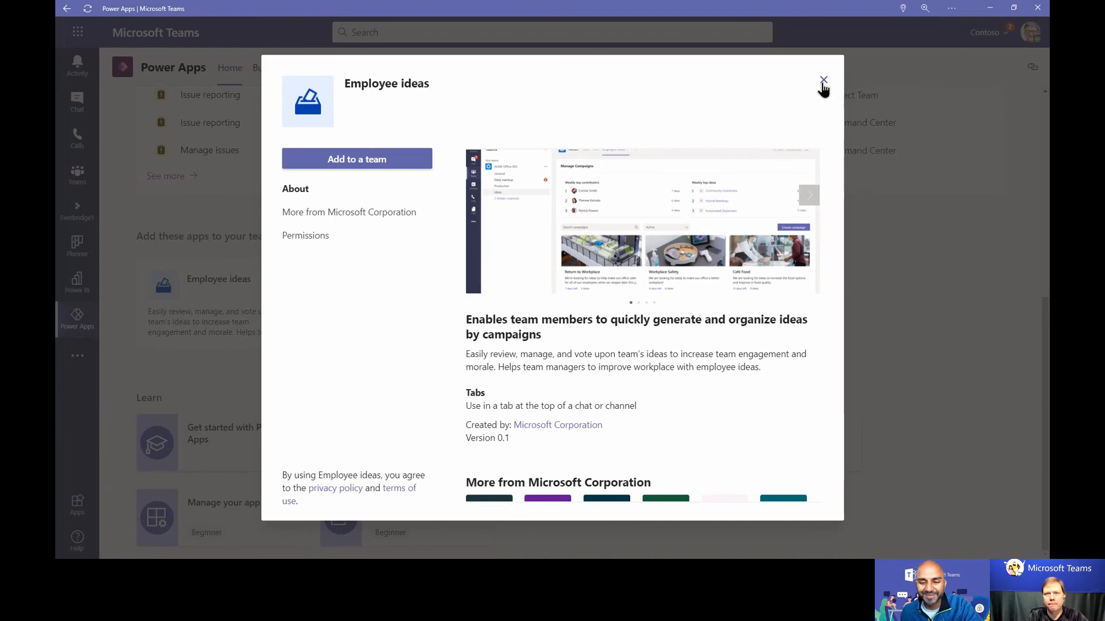
pyautogui.click(822, 80)
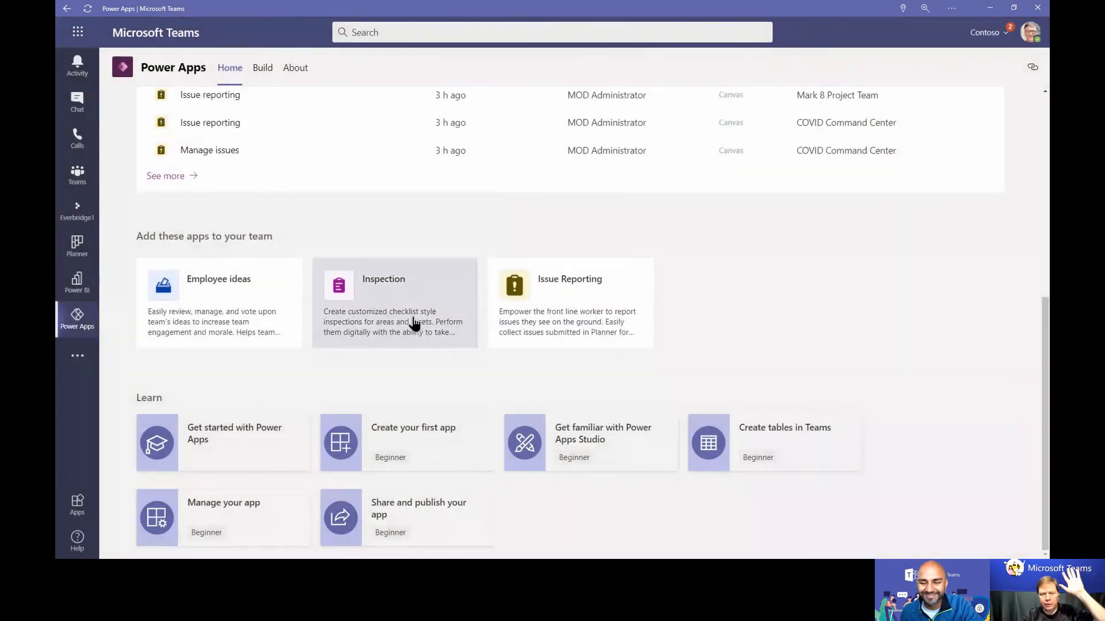